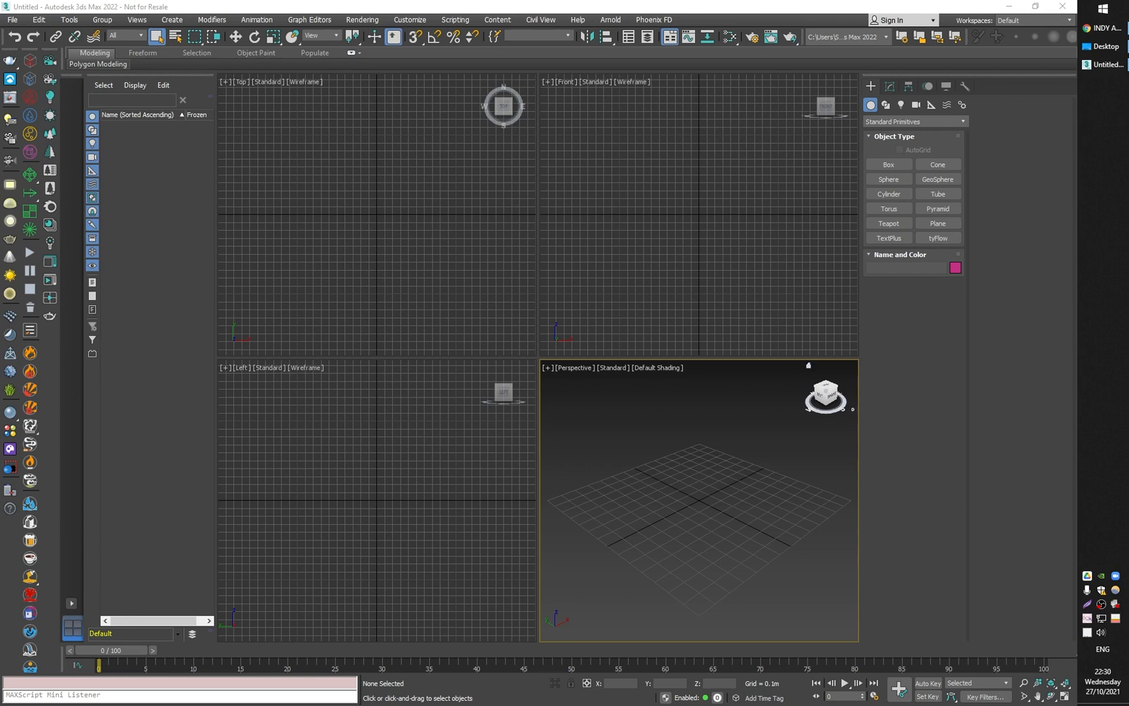
Check the Phoenix version, drag out the PhoenixFDFire001 grid, and show the Space Warps forces
click(655, 20)
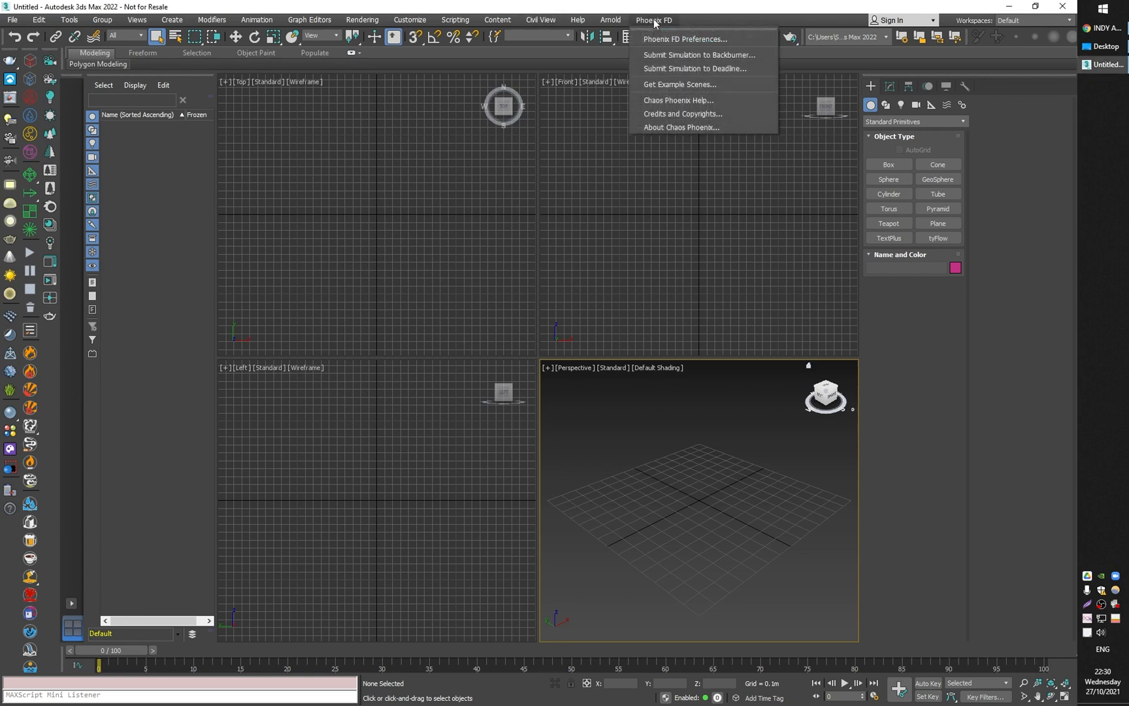
click(681, 127)
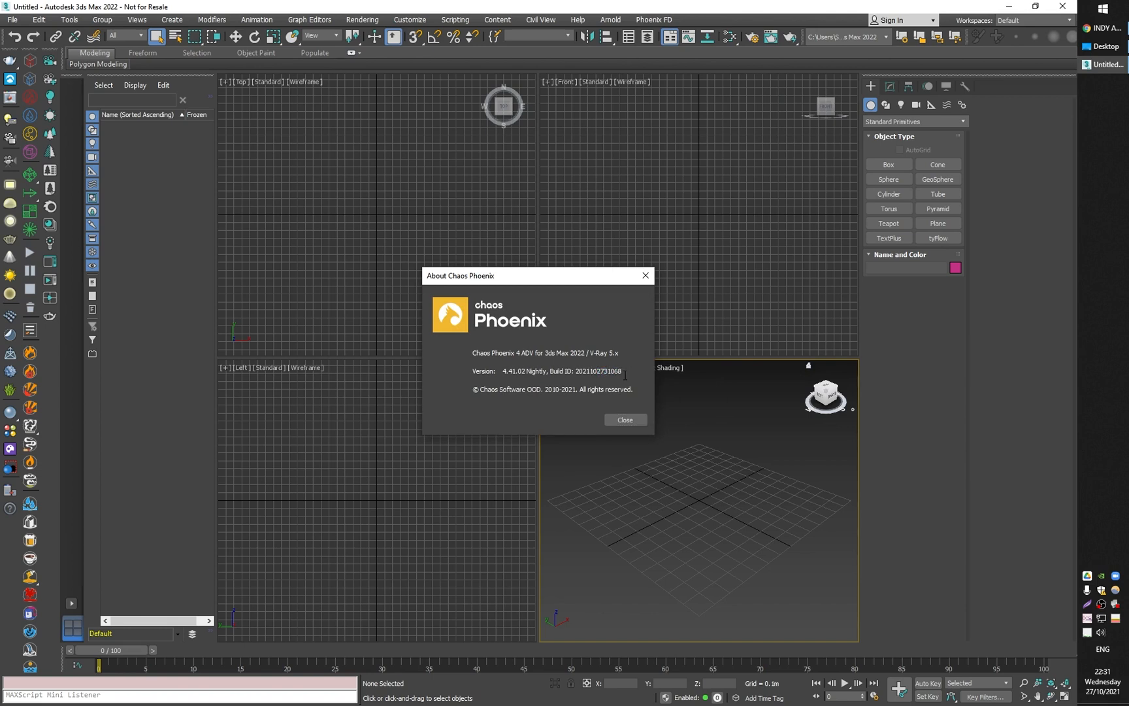
click(625, 419)
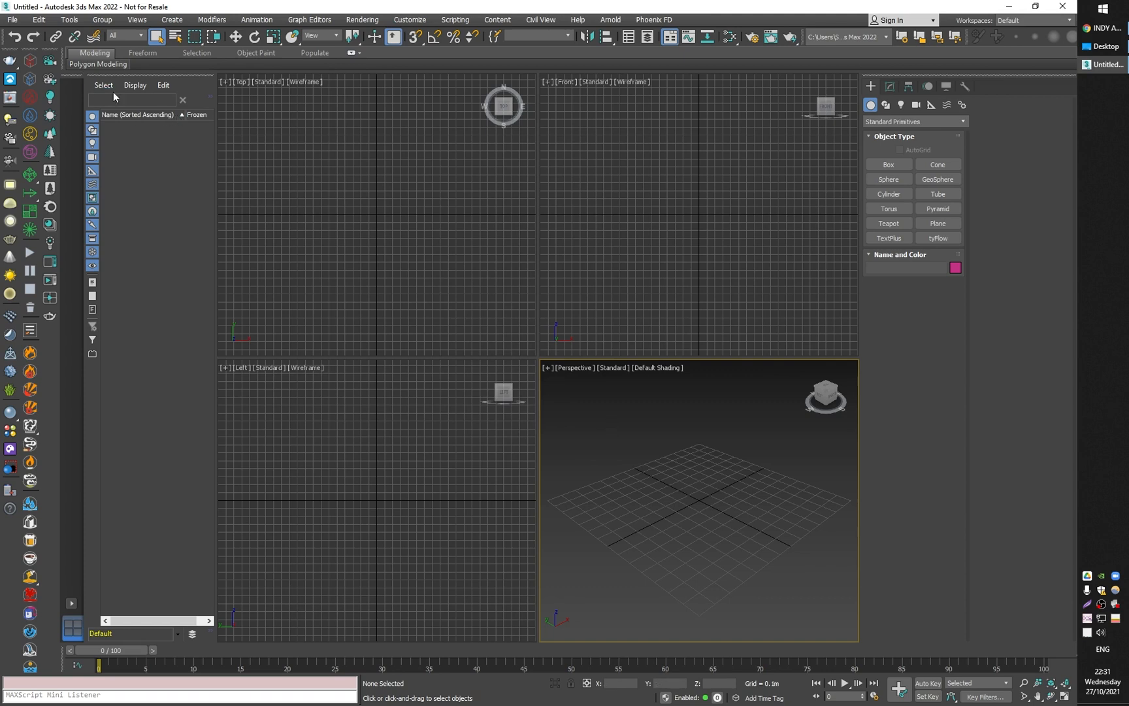
mouse_move(27, 63)
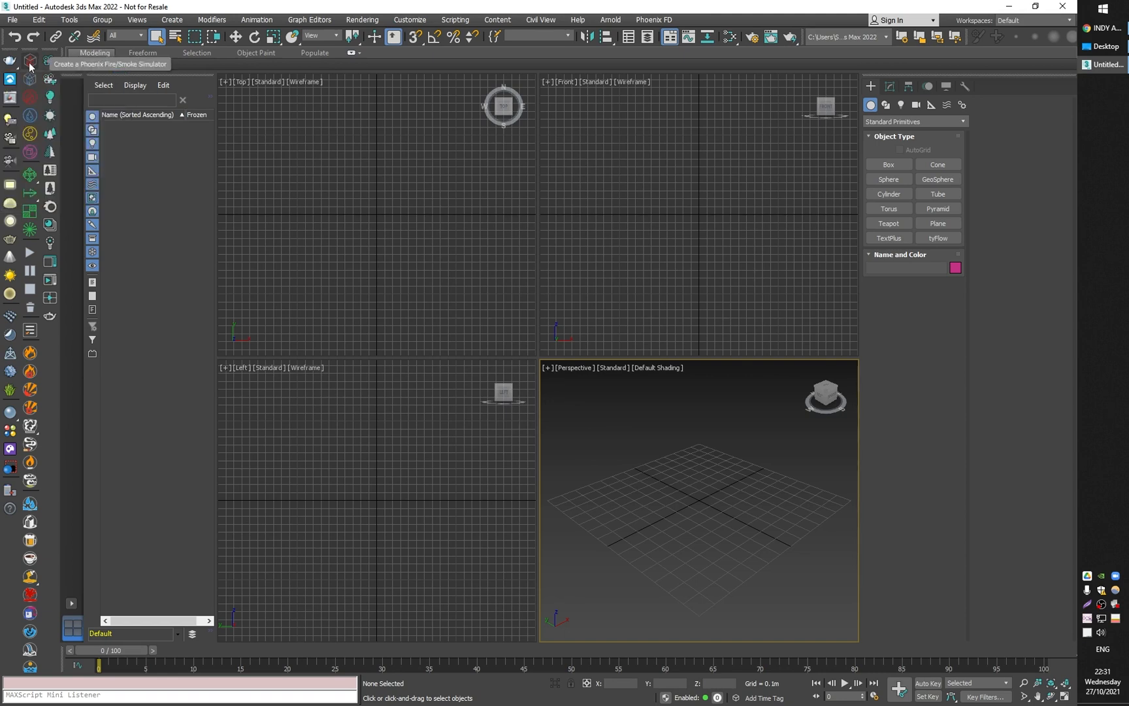
click(30, 62)
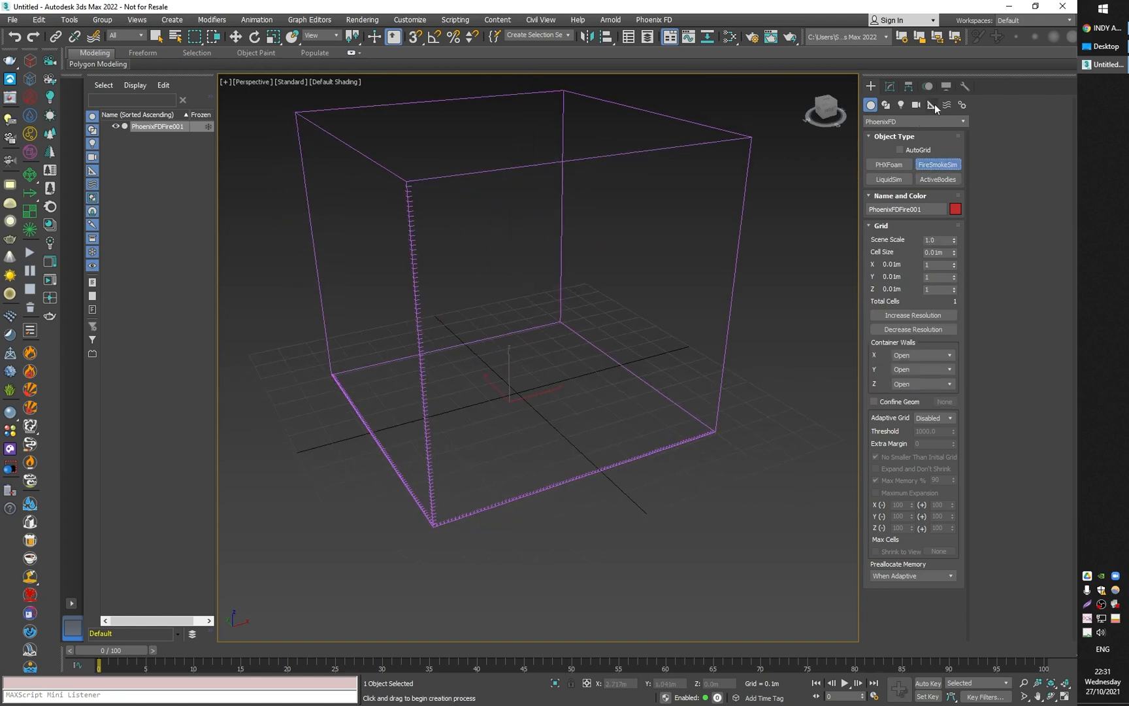
click(946, 104)
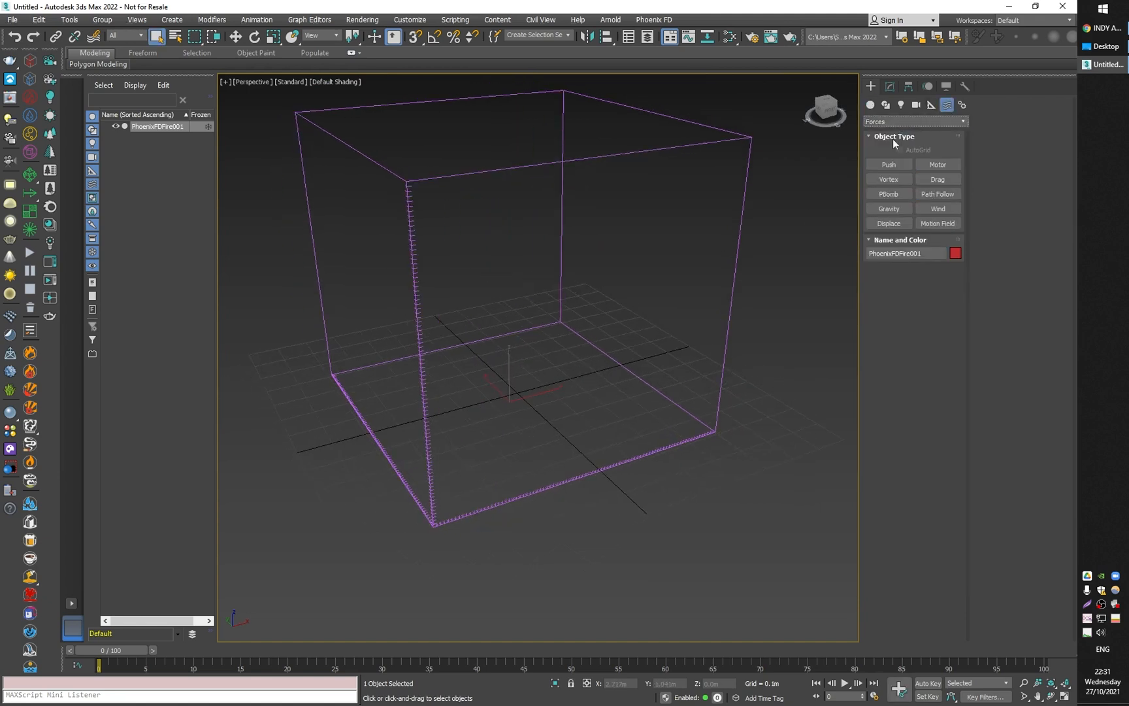
Place Vortex001 inside the grid, start simulating, and suppress the affecting-forces notice
click(889, 178)
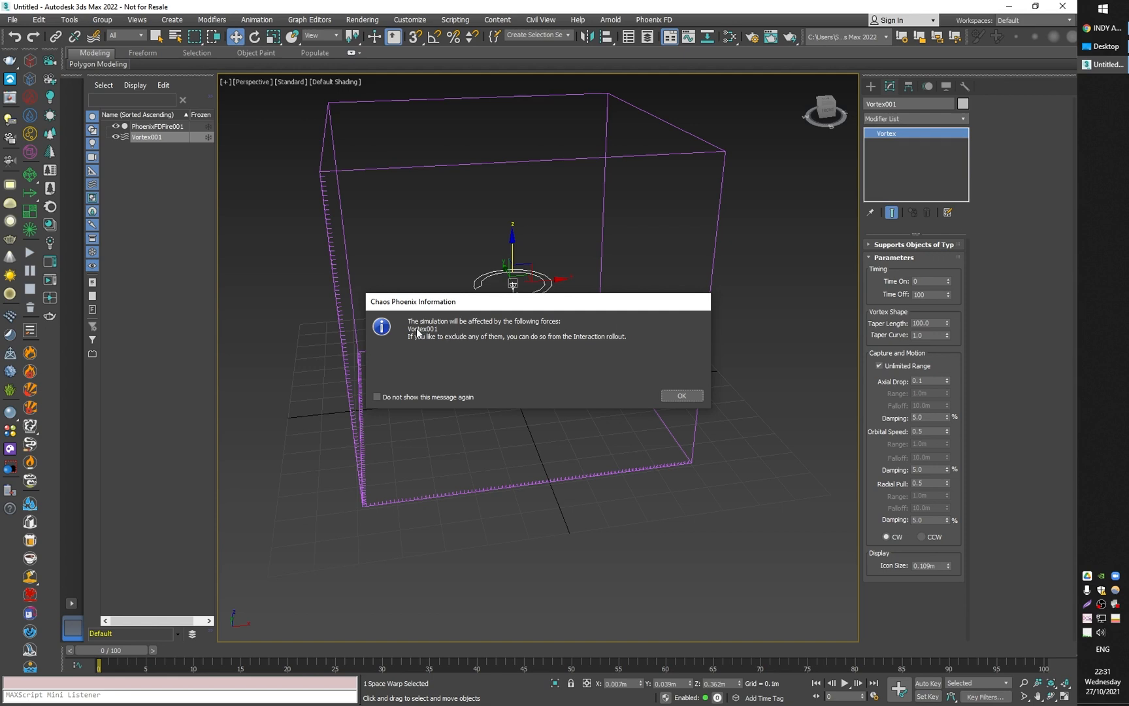
mouse_move(577, 357)
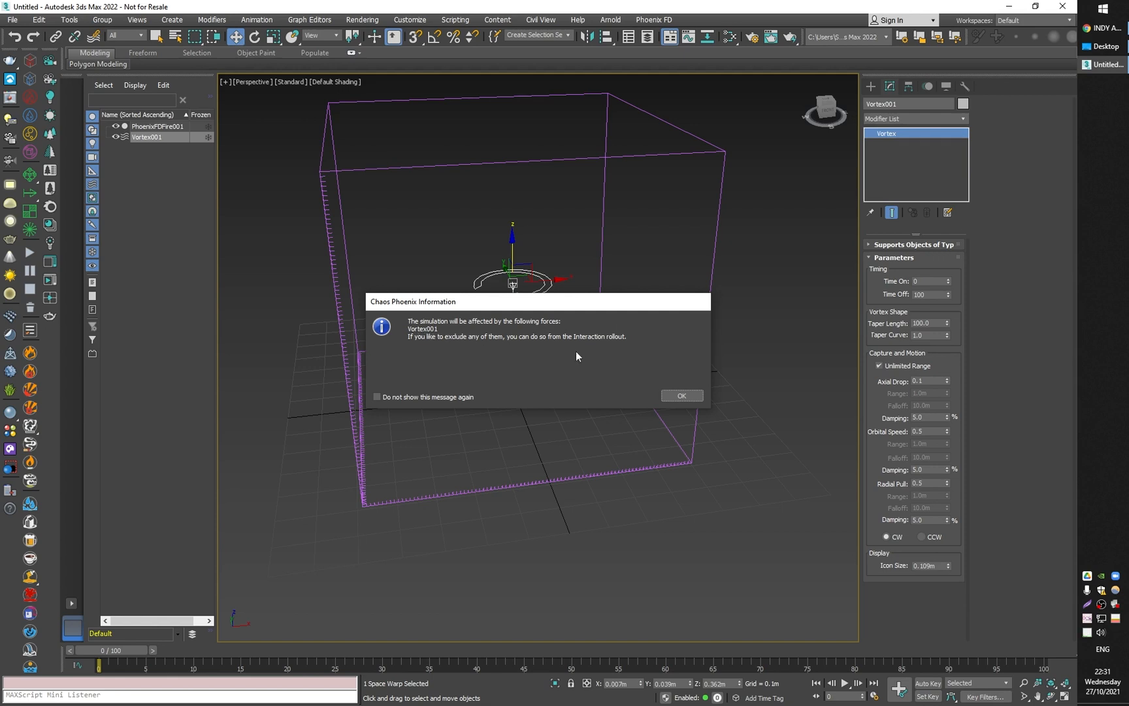
click(376, 397)
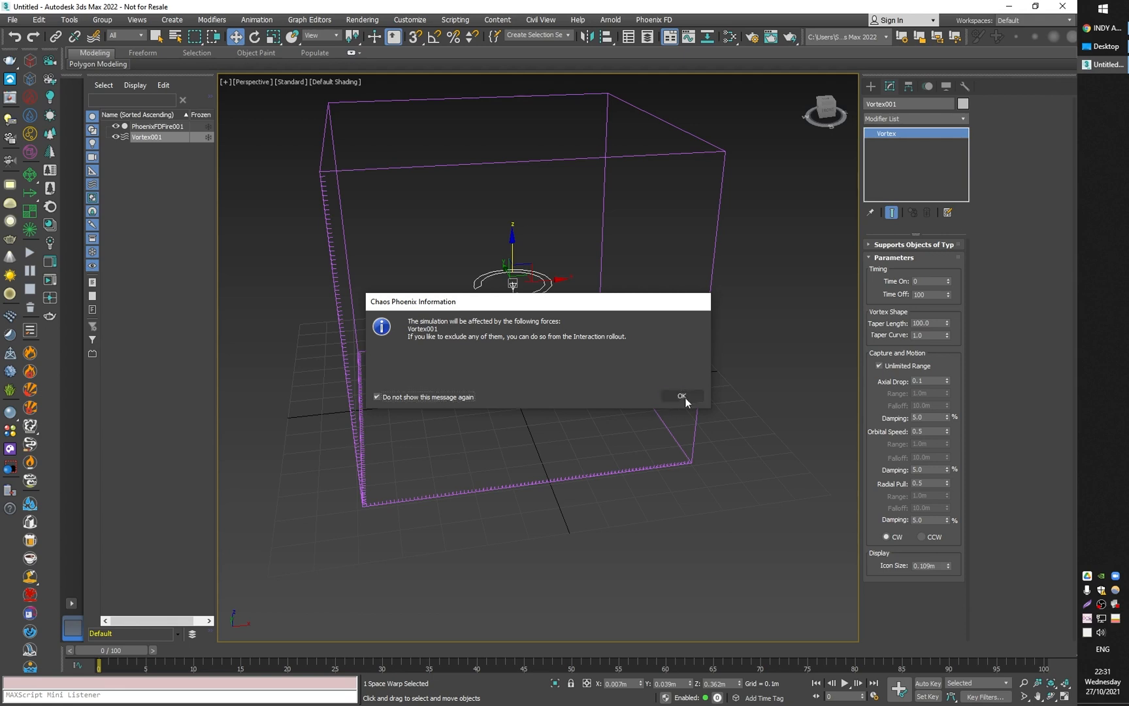
click(681, 396)
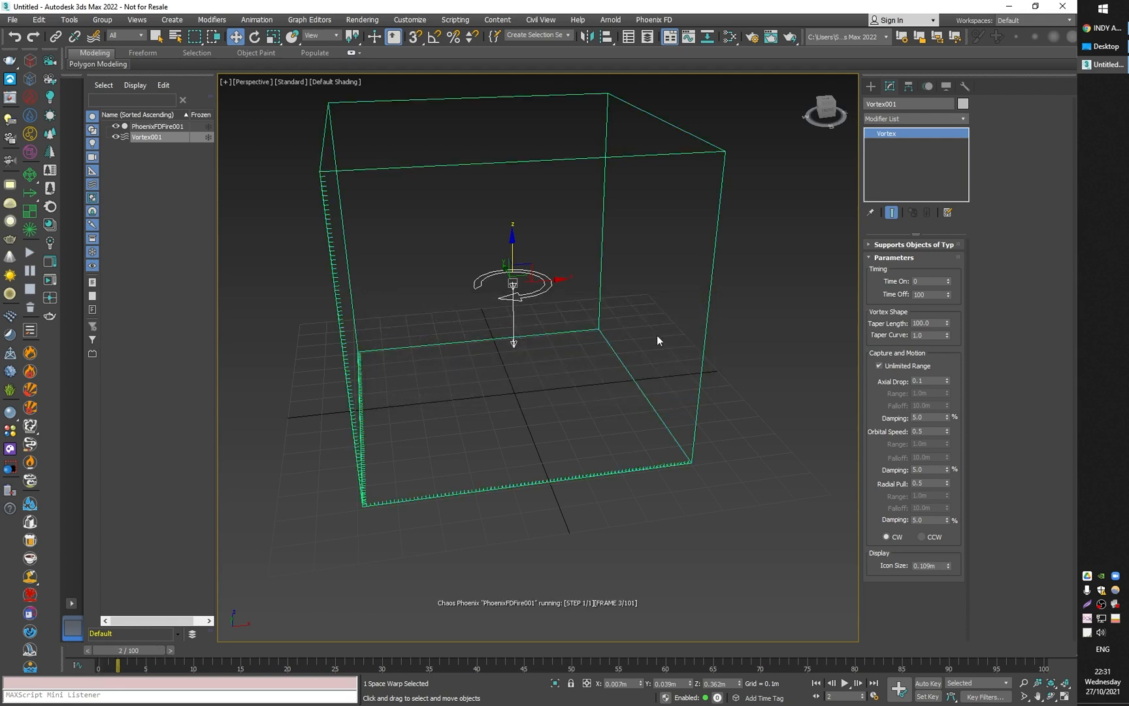
Select PhoenixFDFire001 and expand its Preview rollout to view the swirling velocity streamlines
click(873, 682)
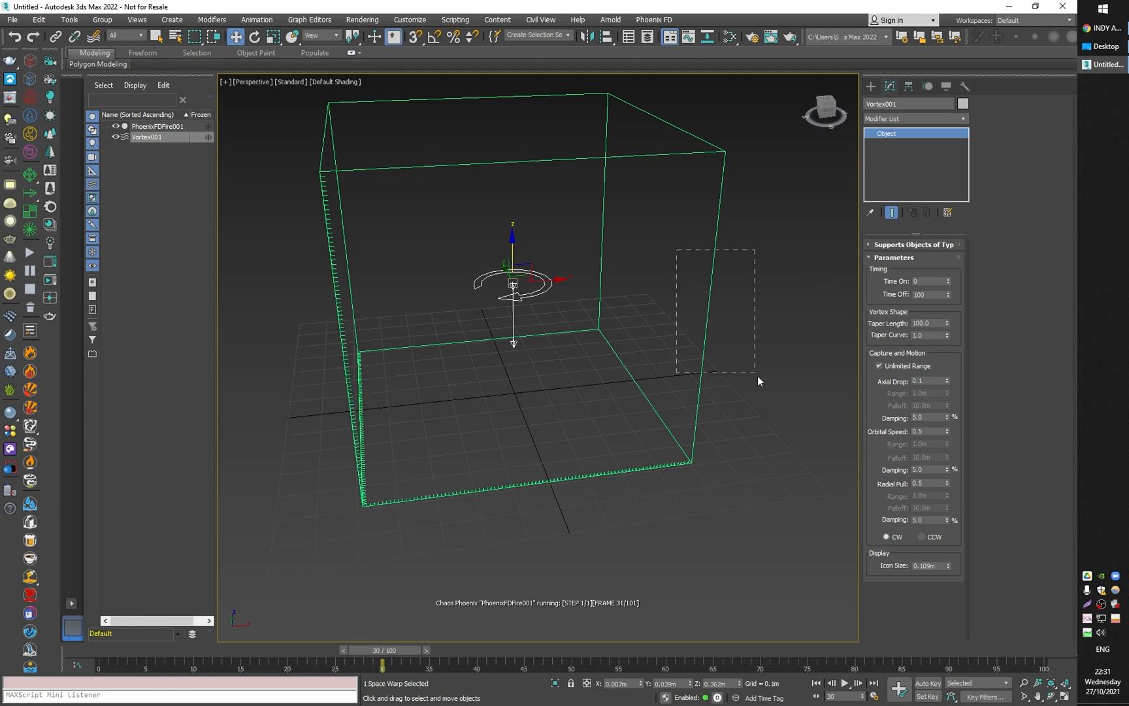
click(157, 126)
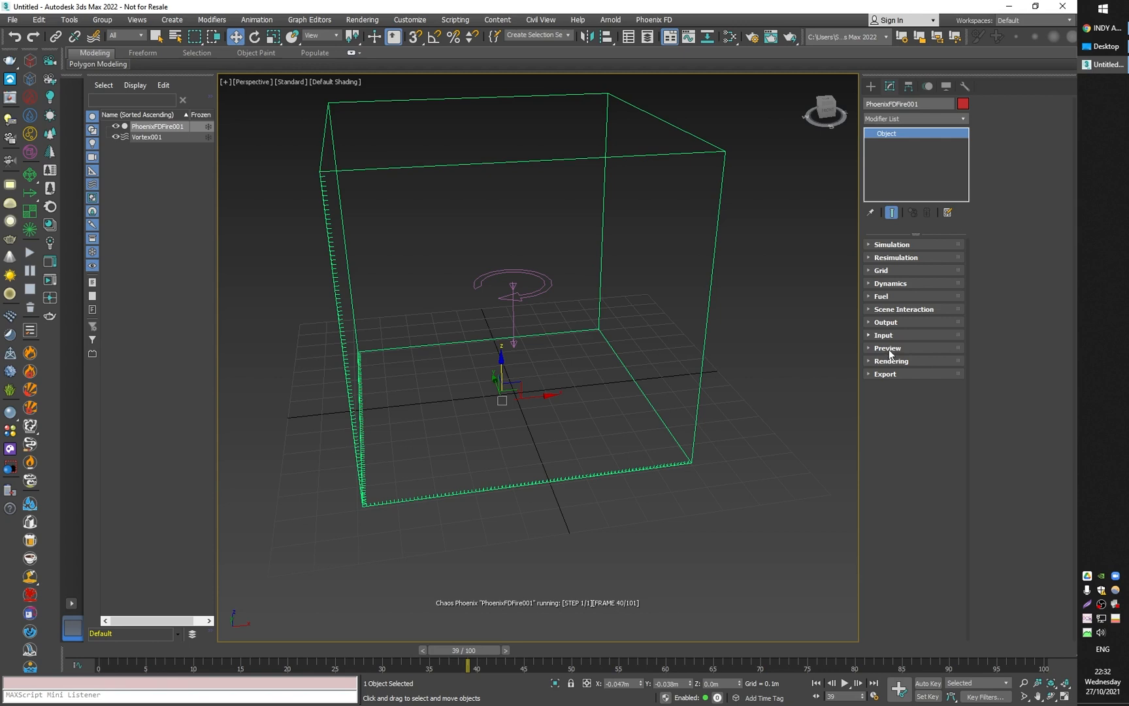
click(888, 348)
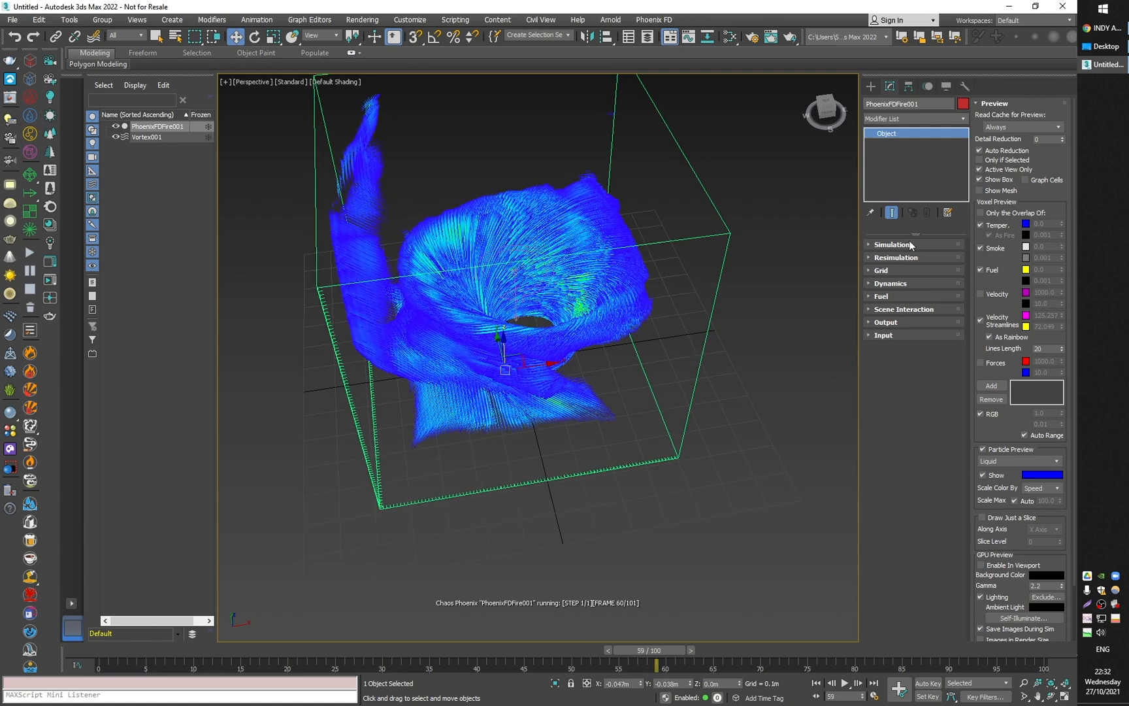
Monitor simulation progress and open the Output rollout with only Grid Velocity cached
click(891, 244)
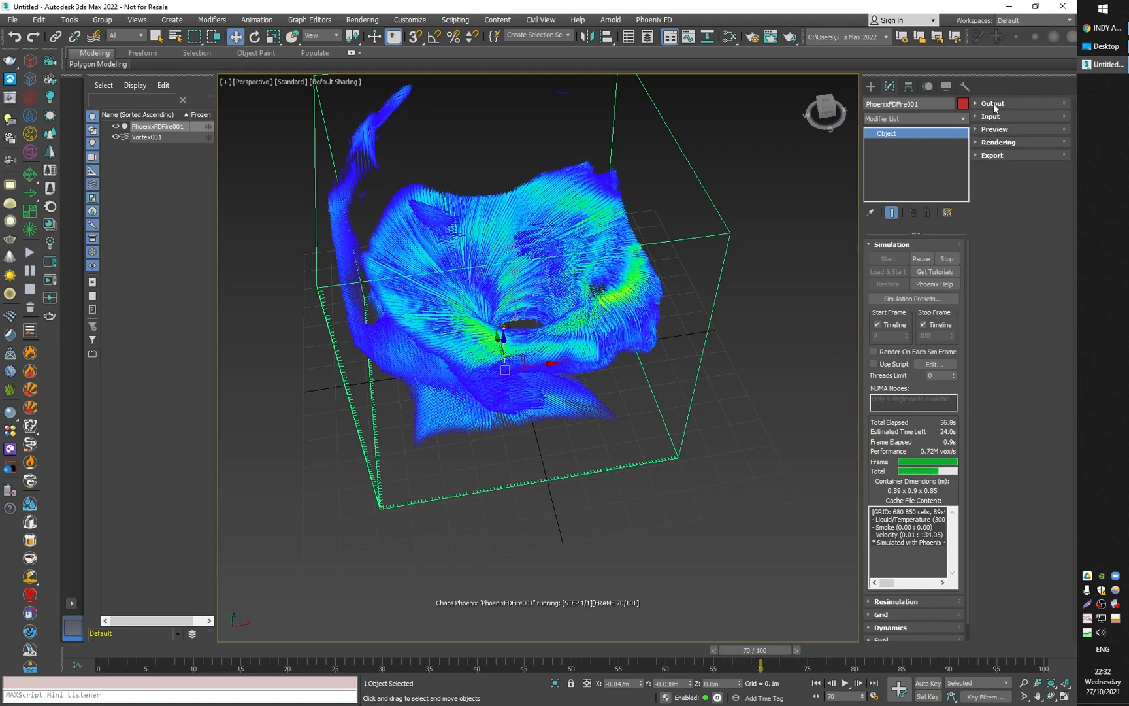
click(993, 103)
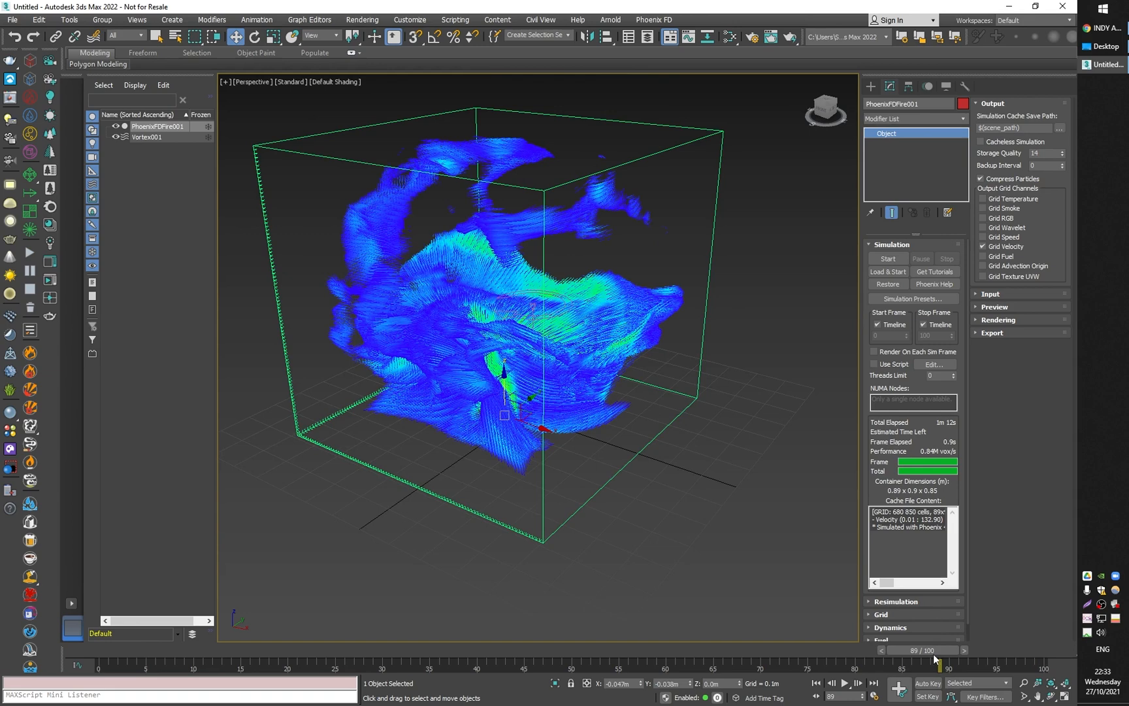
mouse_move(820, 453)
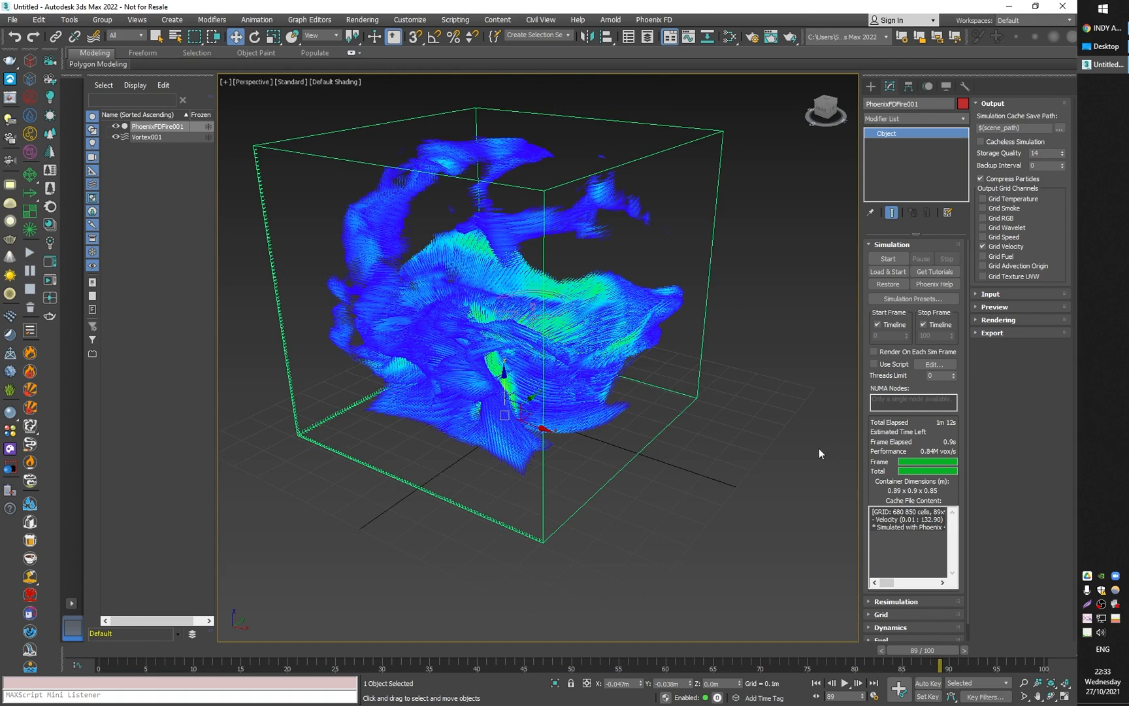
mouse_move(1014, 294)
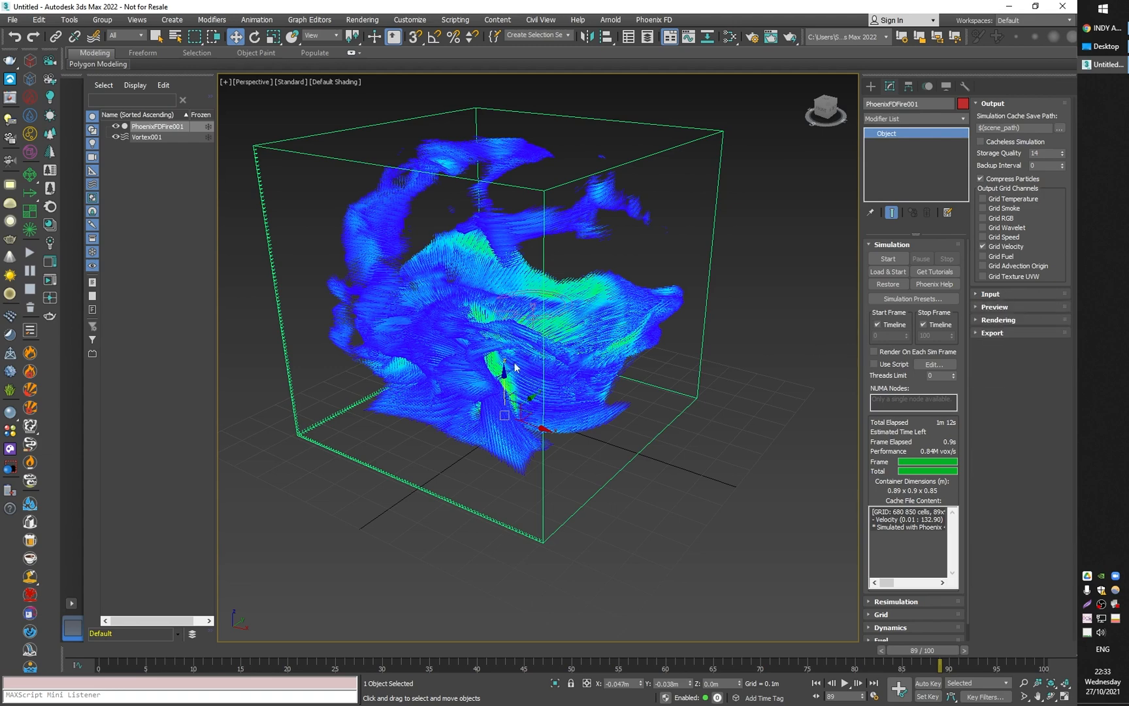
mouse_move(528, 369)
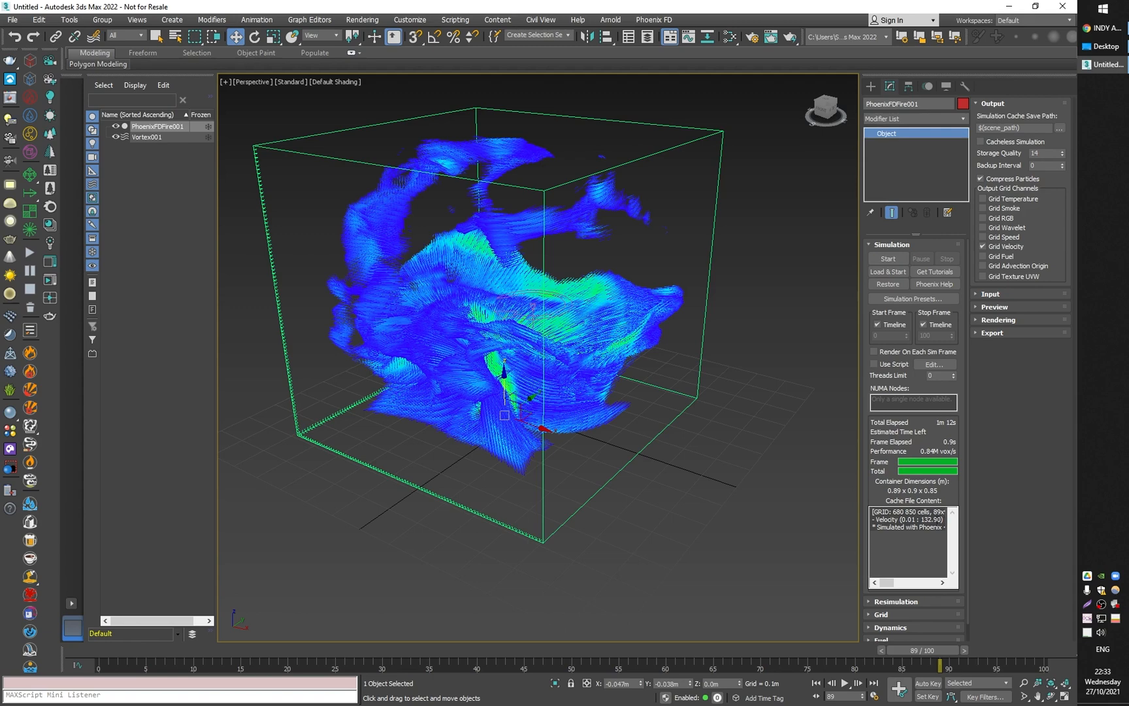
mouse_move(509, 309)
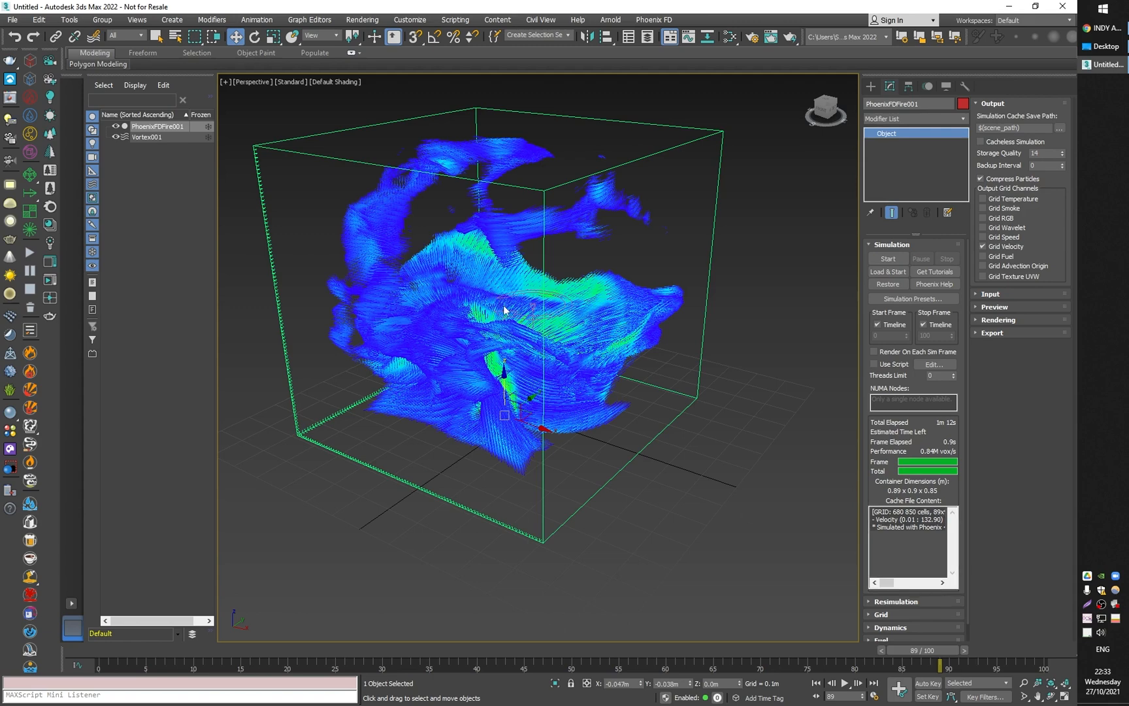
Select Vortex001 in the Scene Explorer so it can be deleted
click(147, 137)
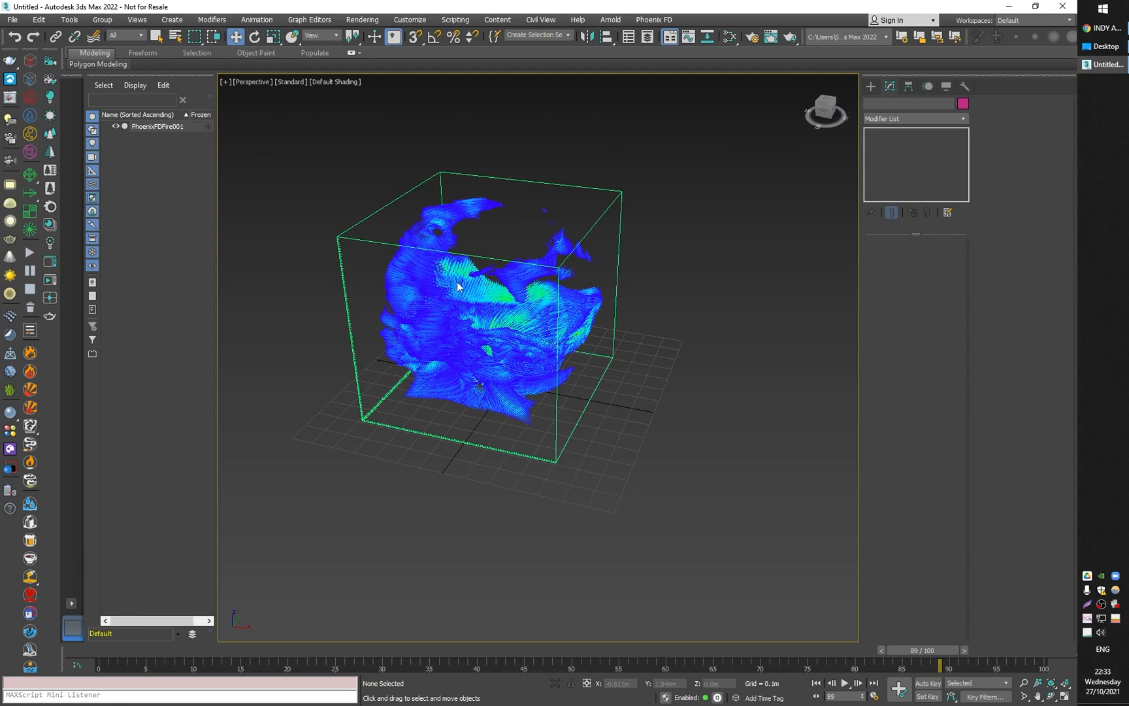
mouse_move(519, 314)
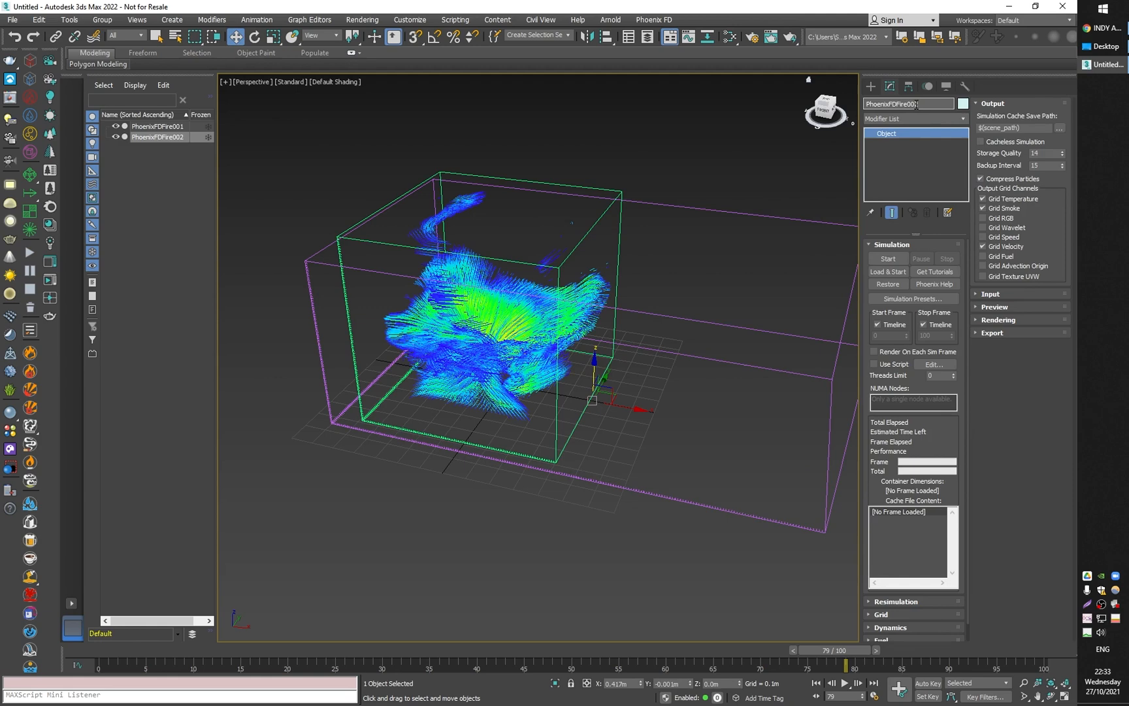
Enter 'smoke' as the name of the larger PhoenixFDFire002 simulator
text(smokle)
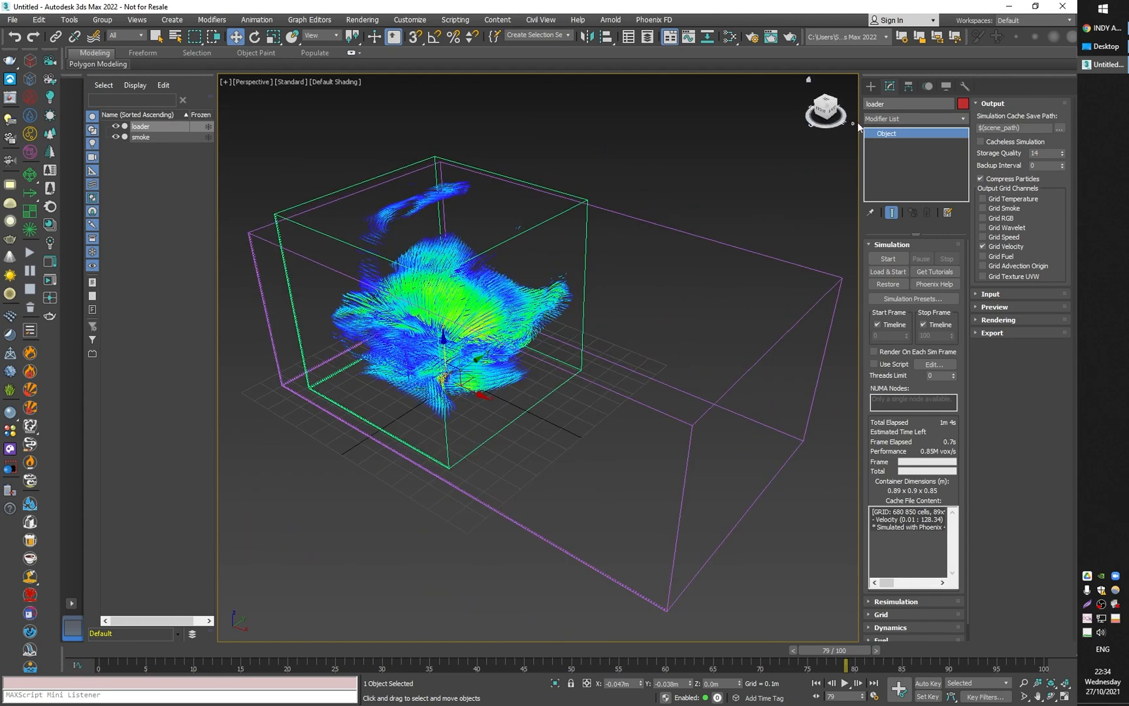
Set PHXSource001 to Volume Brush emission from Box001, smoke on, temperature off
click(870, 86)
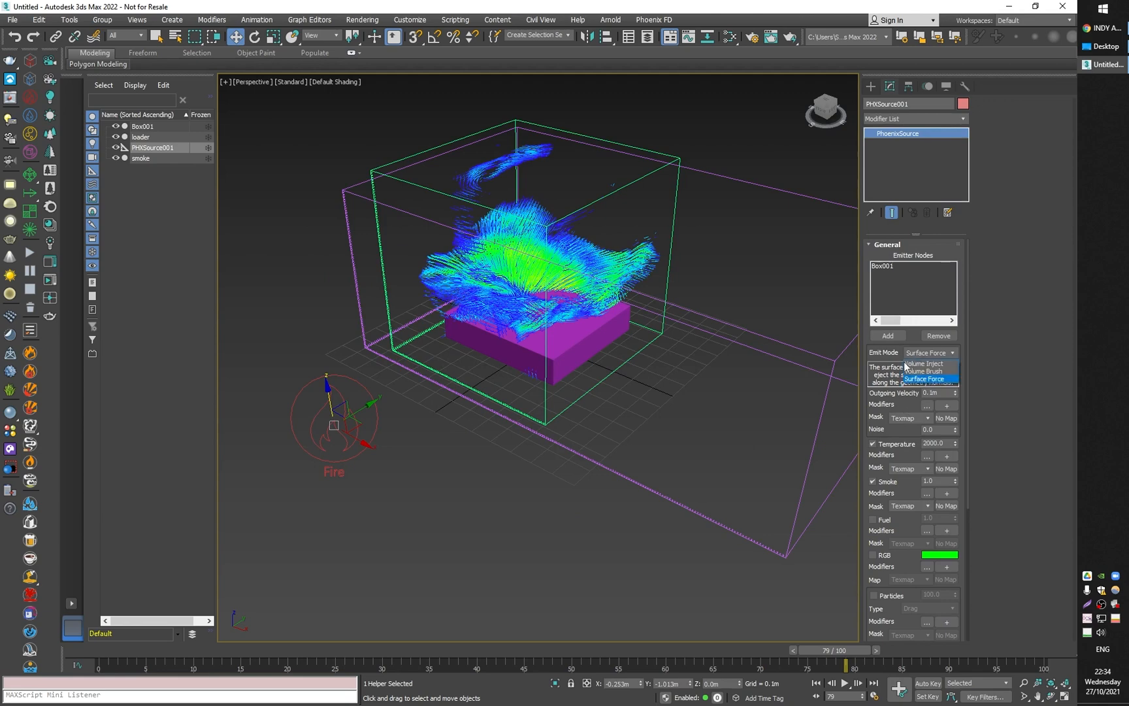
click(922, 371)
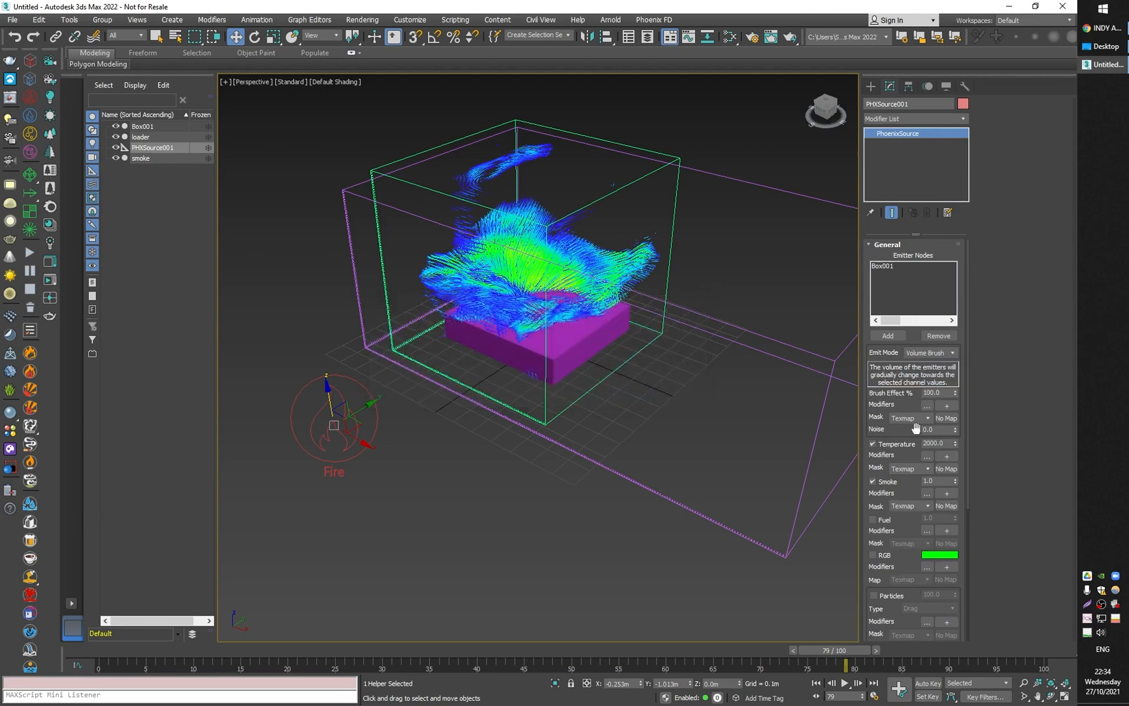
click(871, 444)
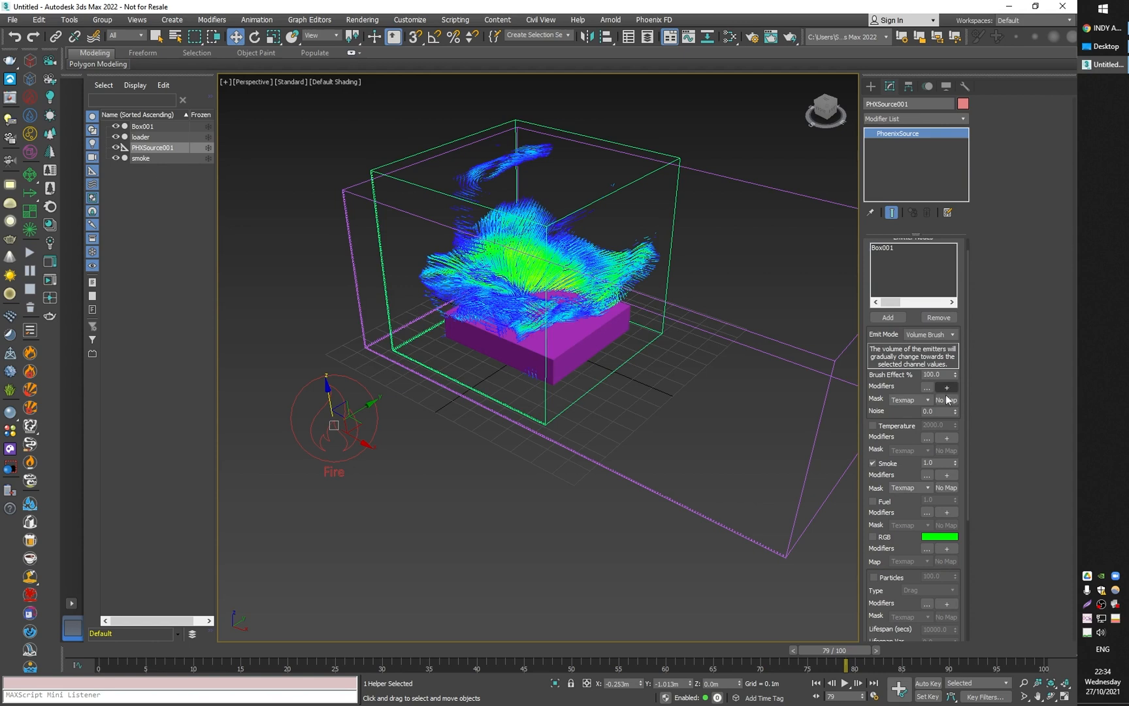
mouse_move(904, 415)
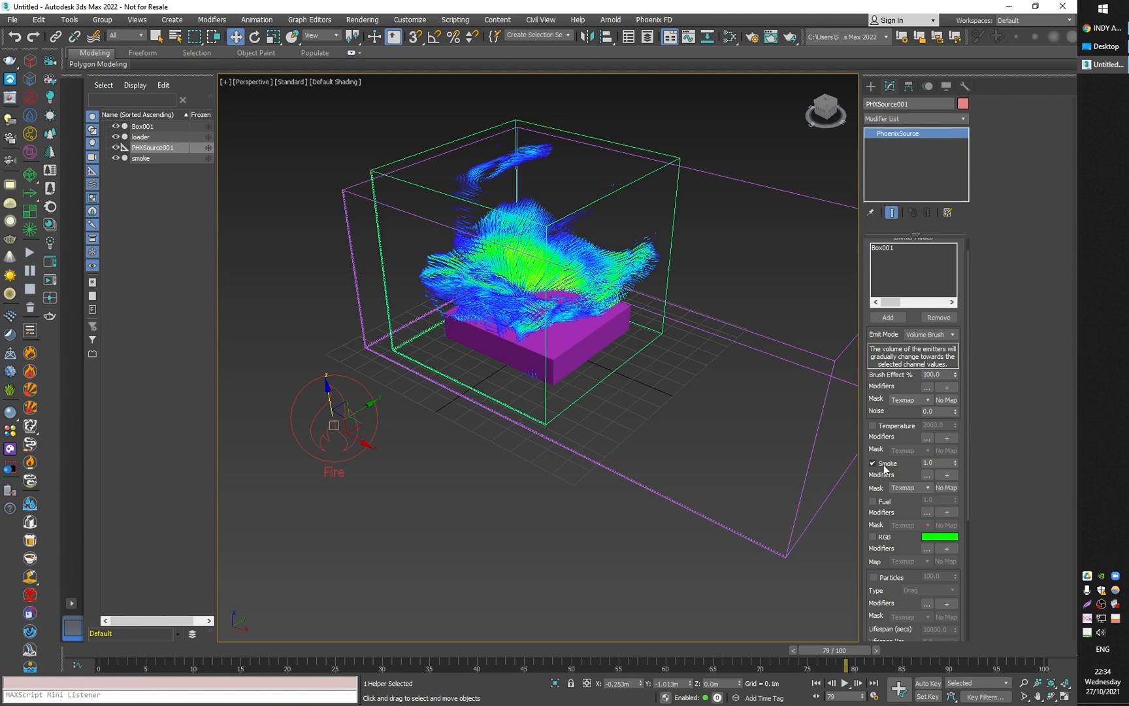
mouse_move(606, 458)
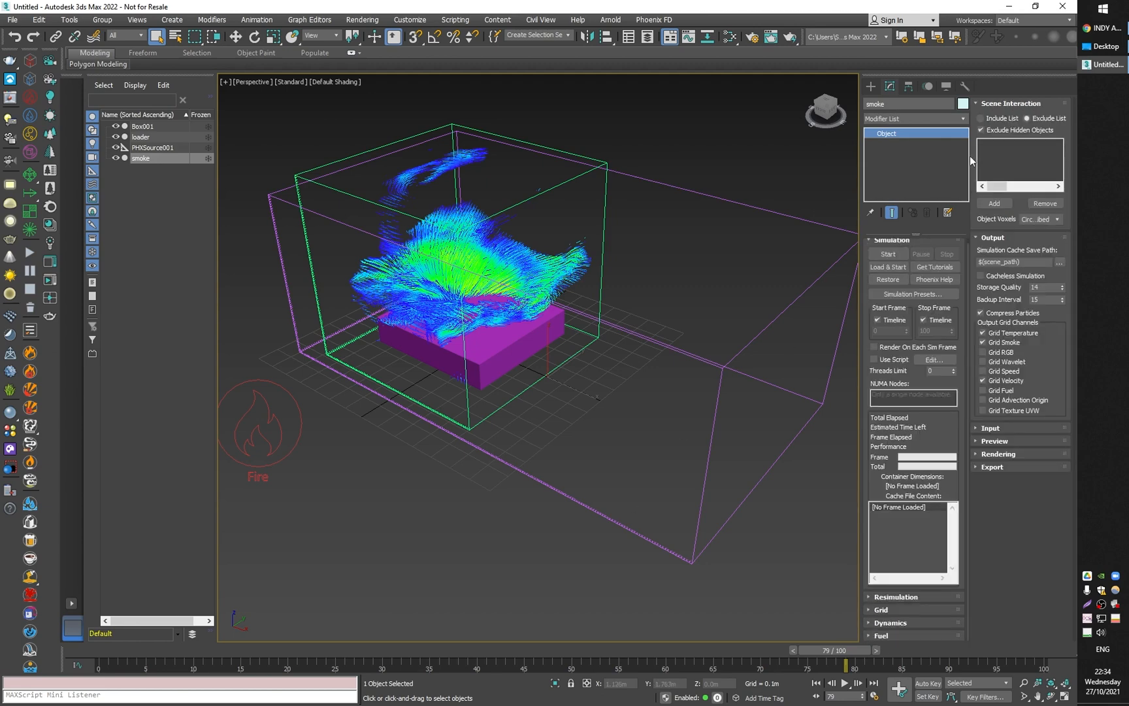
mouse_move(795, 177)
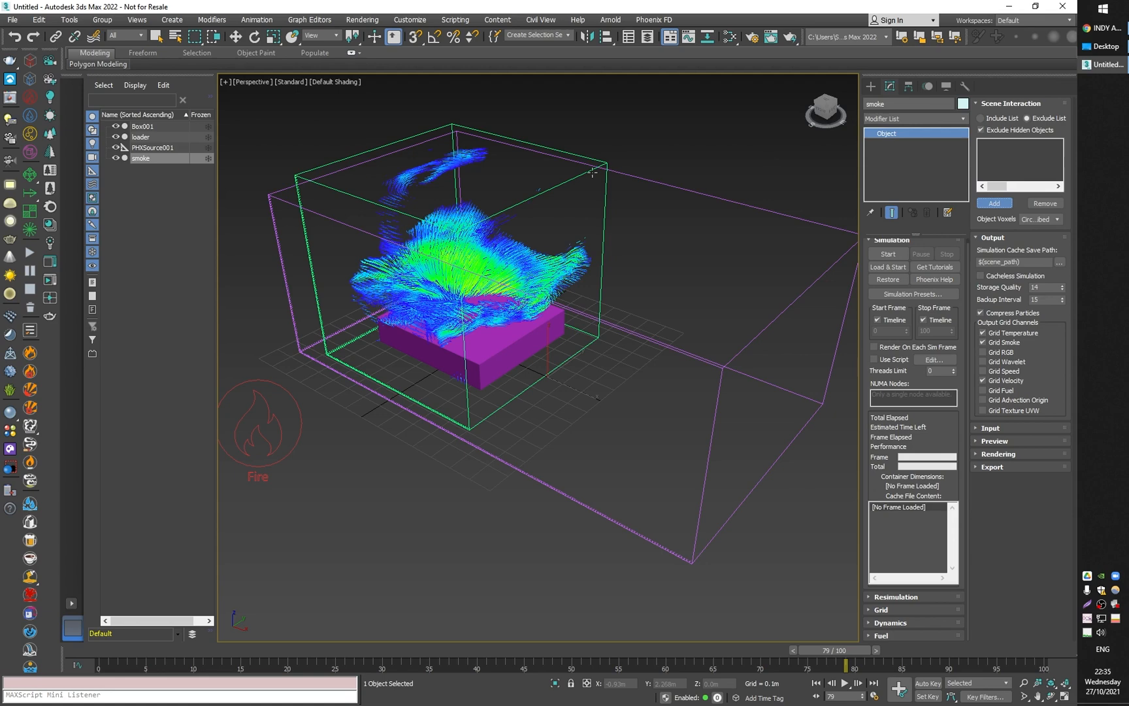
Add loader to the smoke grid's Scene Interaction exclude list, then select loader
click(994, 202)
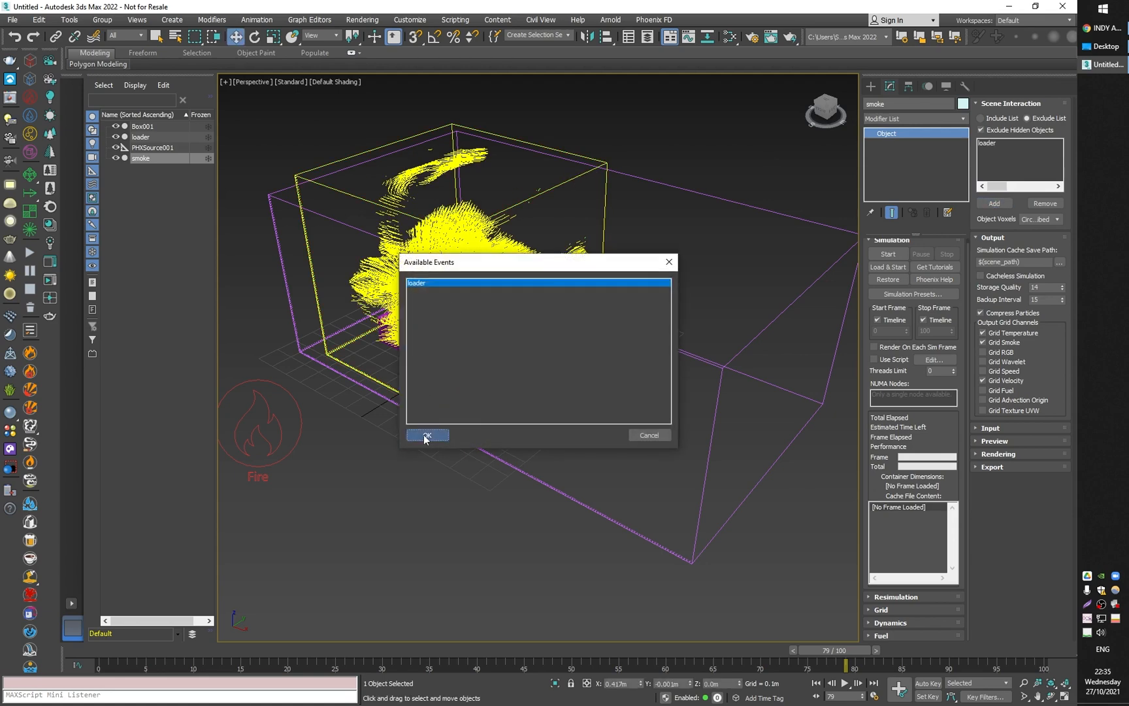
click(427, 435)
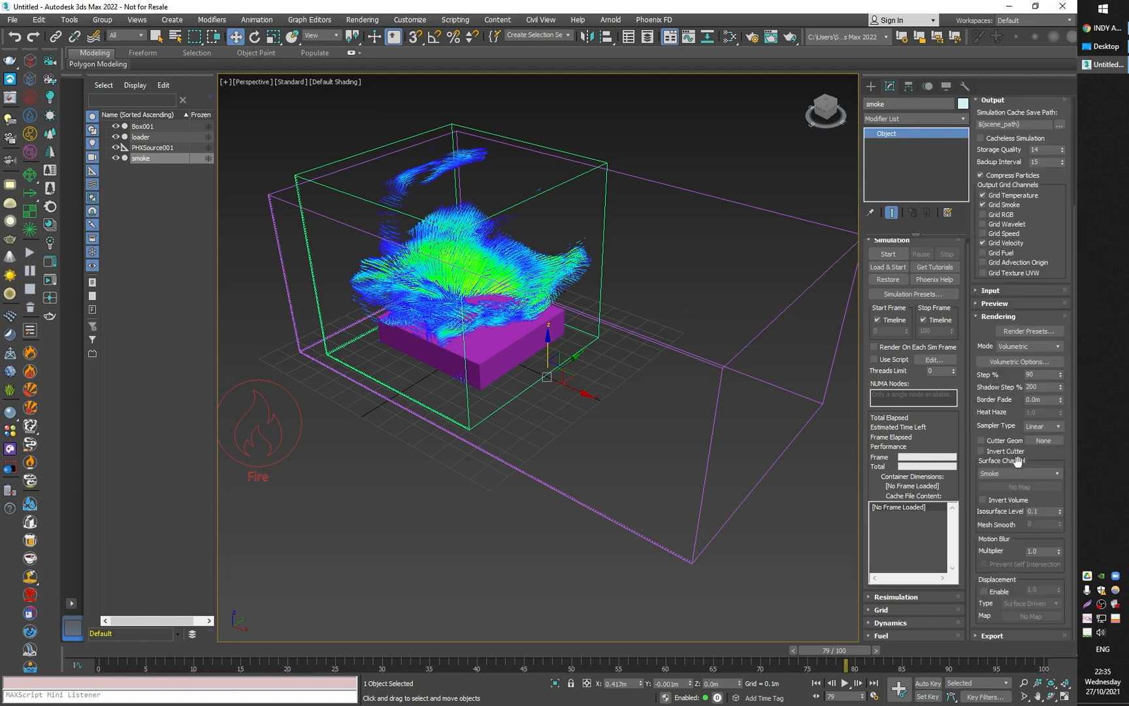
mouse_move(997, 417)
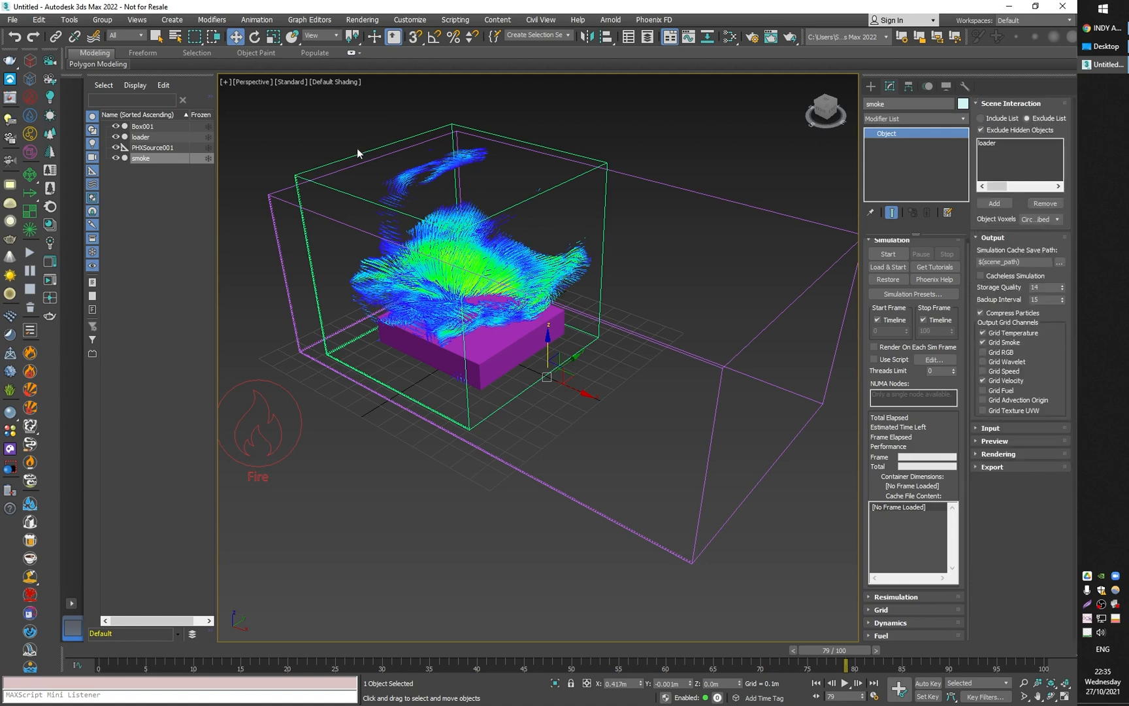
mouse_move(479, 202)
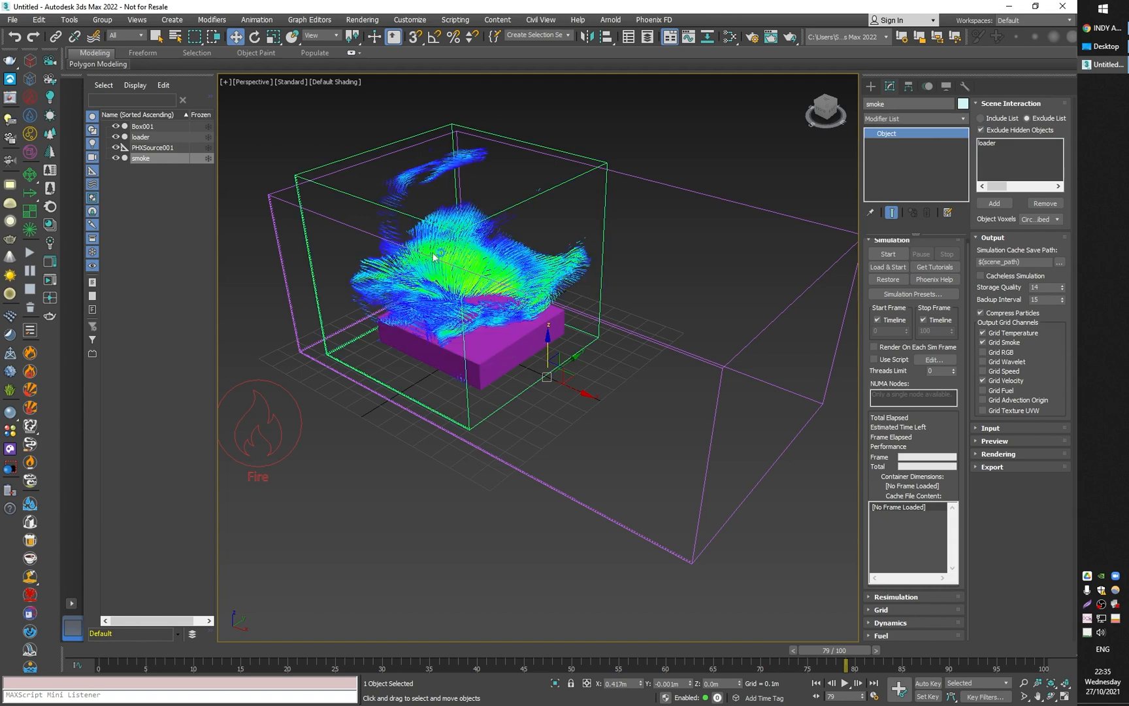
mouse_move(714, 363)
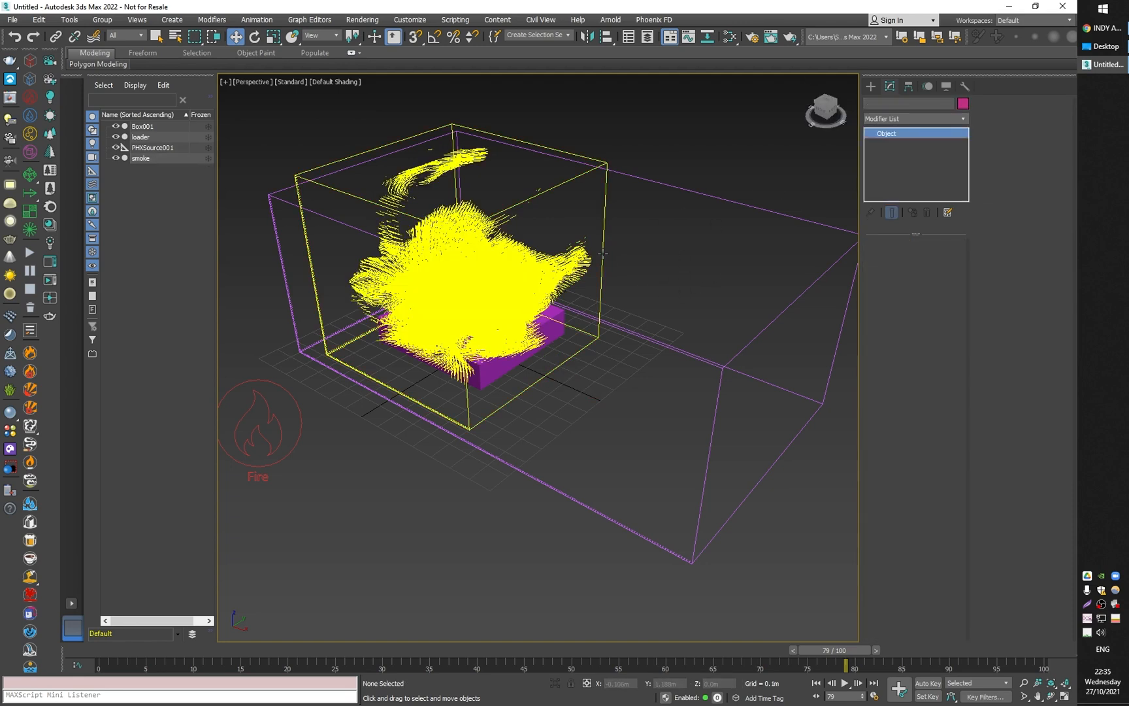
click(141, 137)
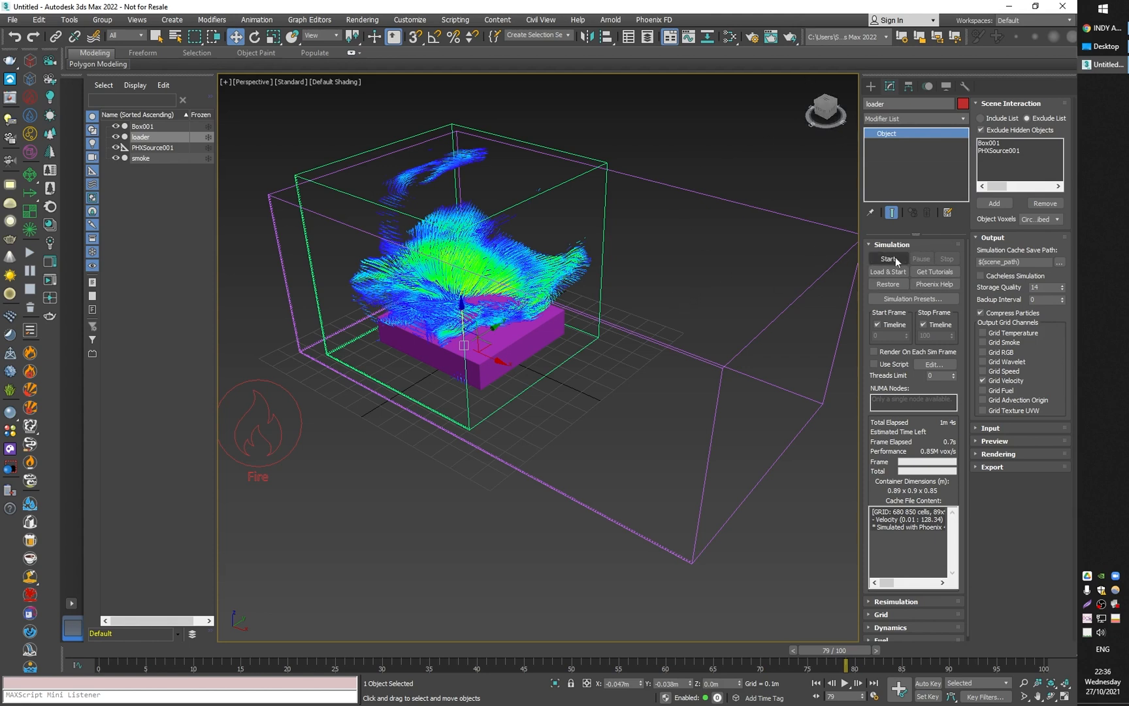
mouse_move(586, 410)
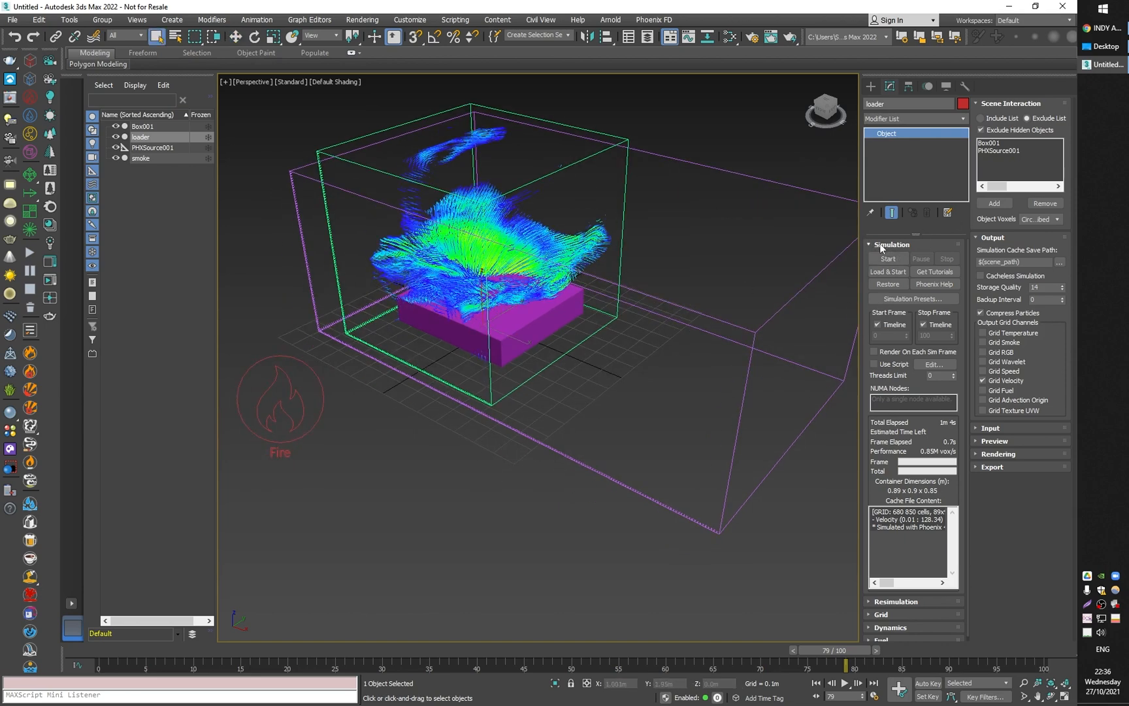
Exclude Box001 and PHXSource001 from loader's scene interaction, keeping its velocity cache
click(891, 244)
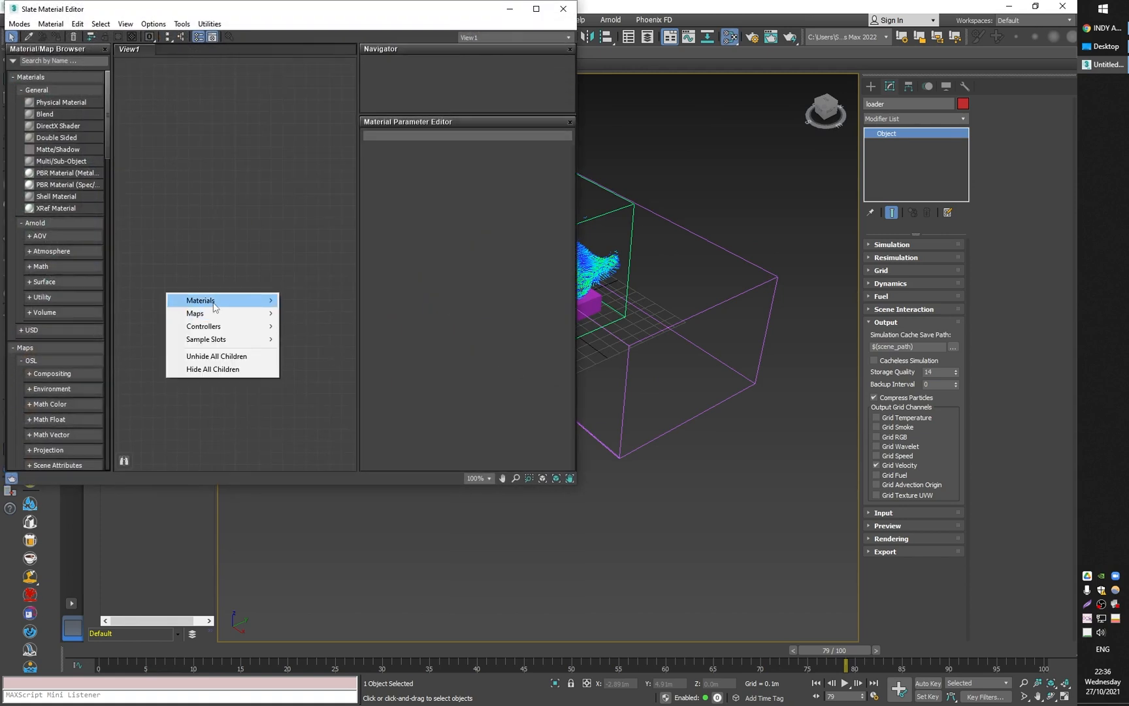
mouse_move(195, 313)
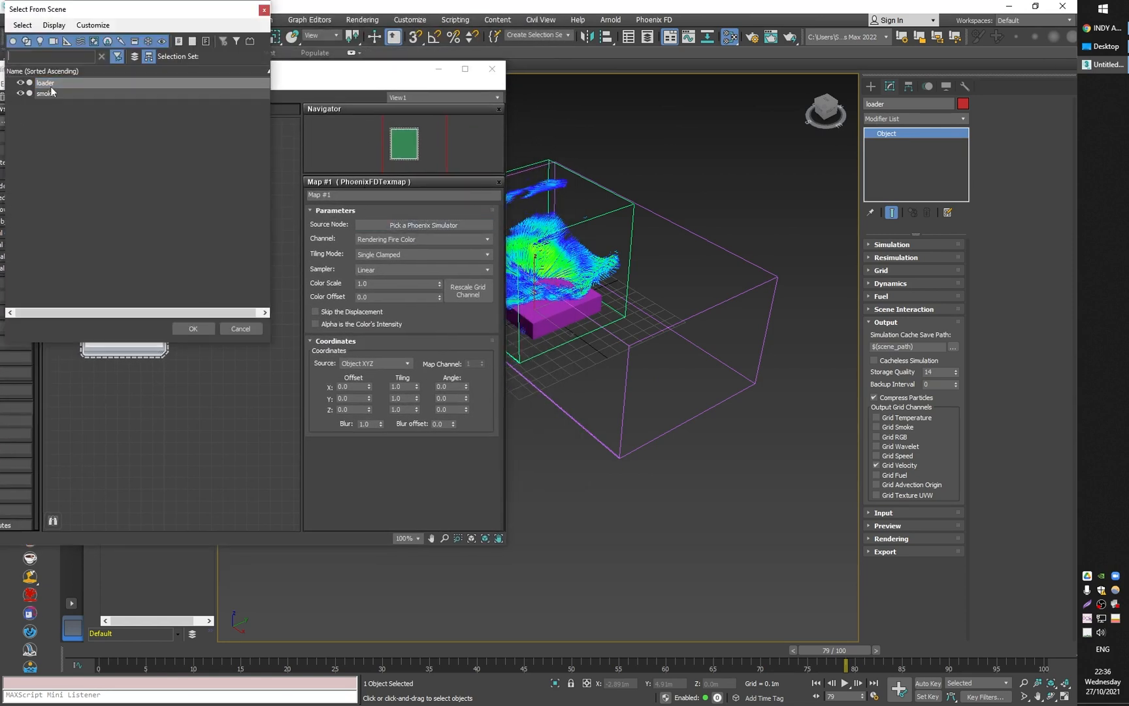
Point the PhoenixFDTexmap at loader's Grid Velocity channel and close the Slate editor
click(193, 328)
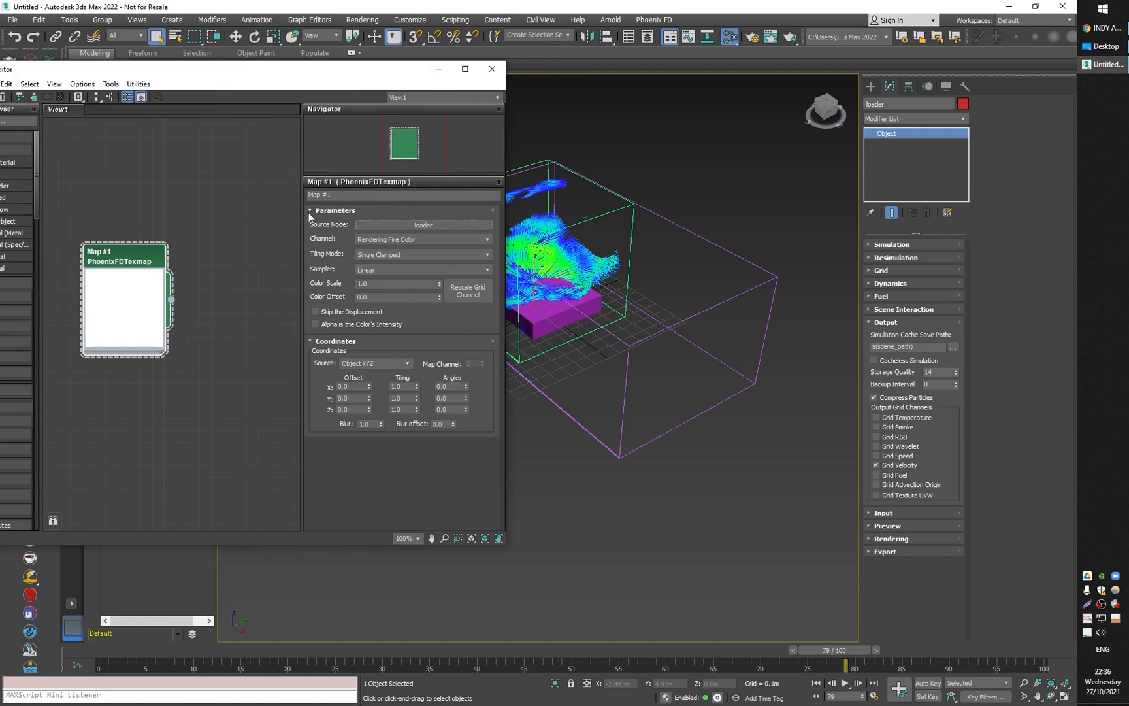
click(422, 239)
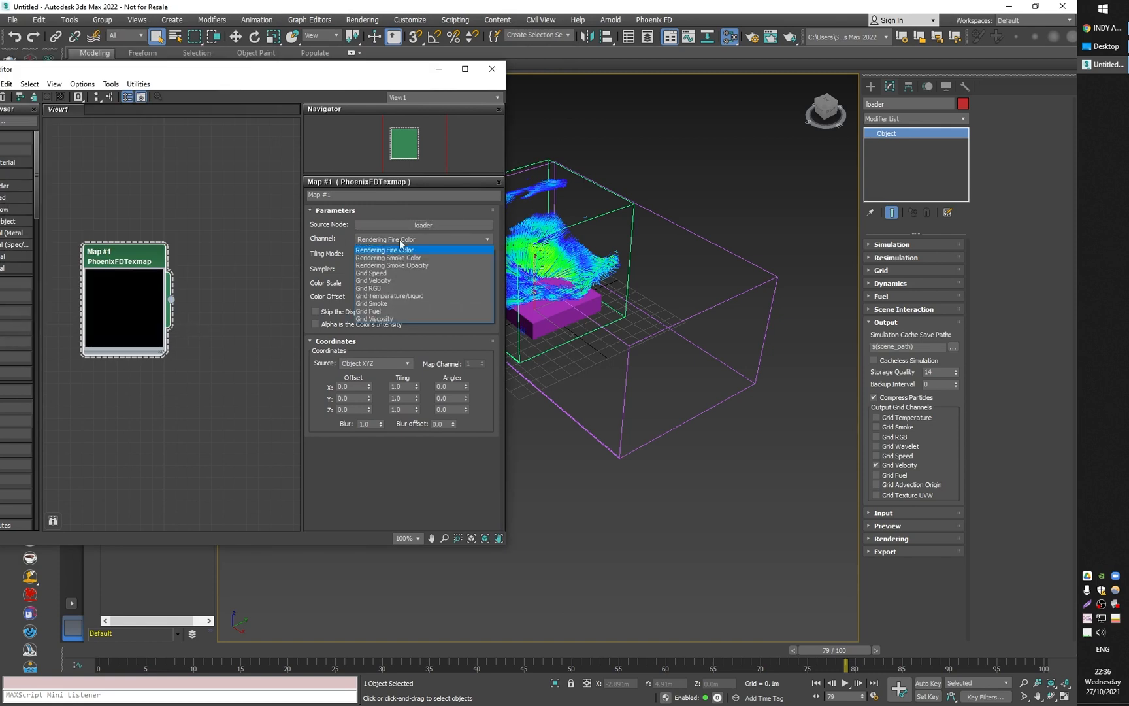
mouse_move(431, 296)
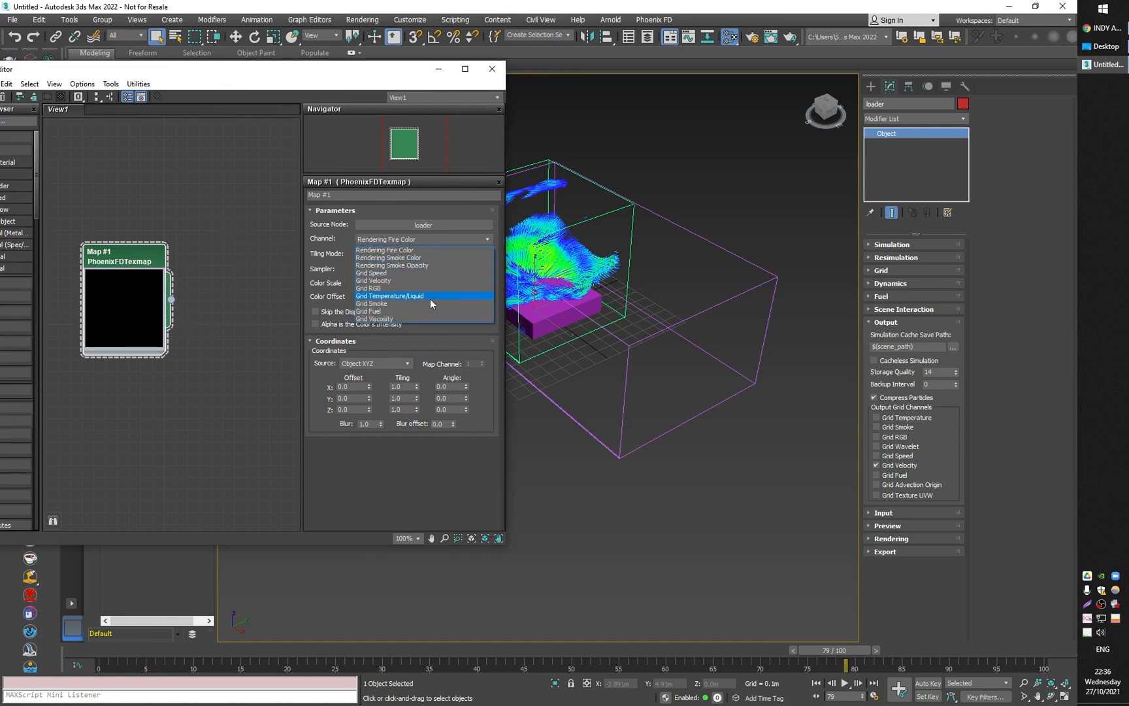
mouse_move(392, 269)
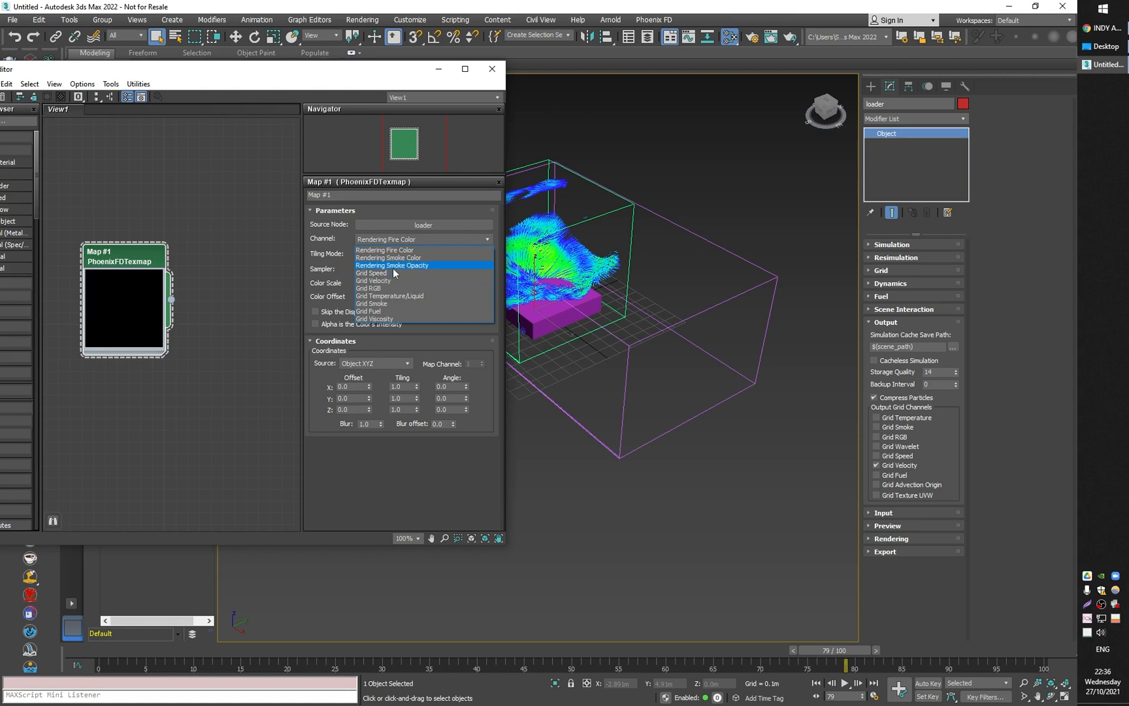
mouse_move(391, 281)
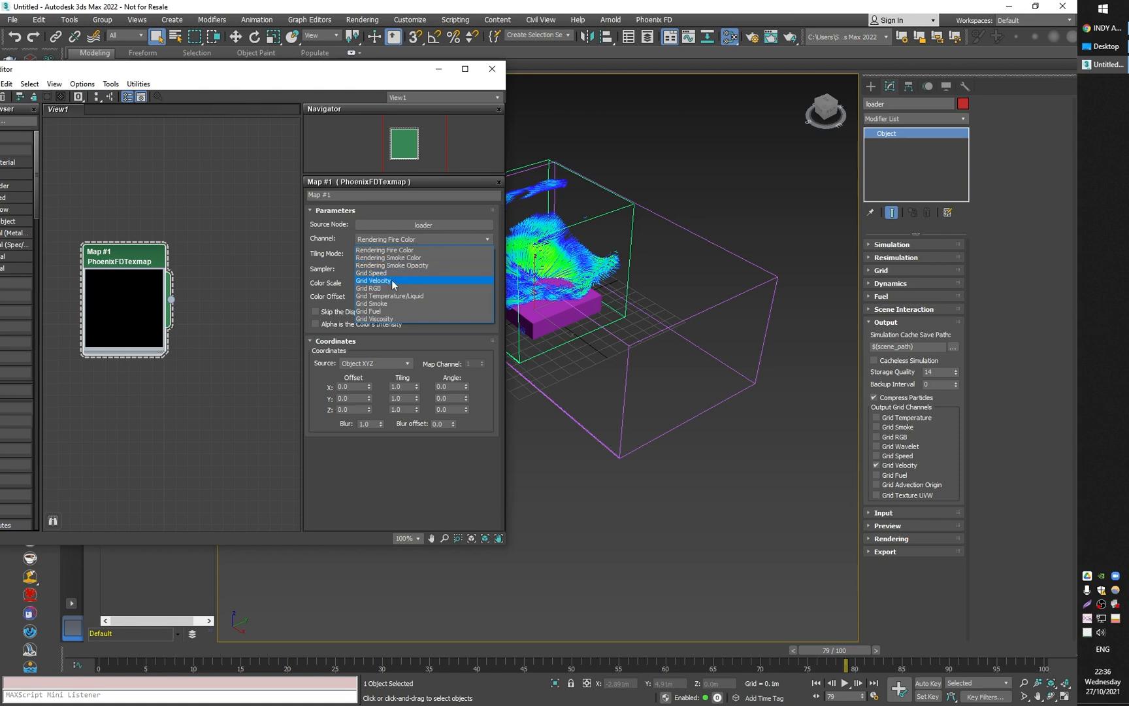
click(373, 281)
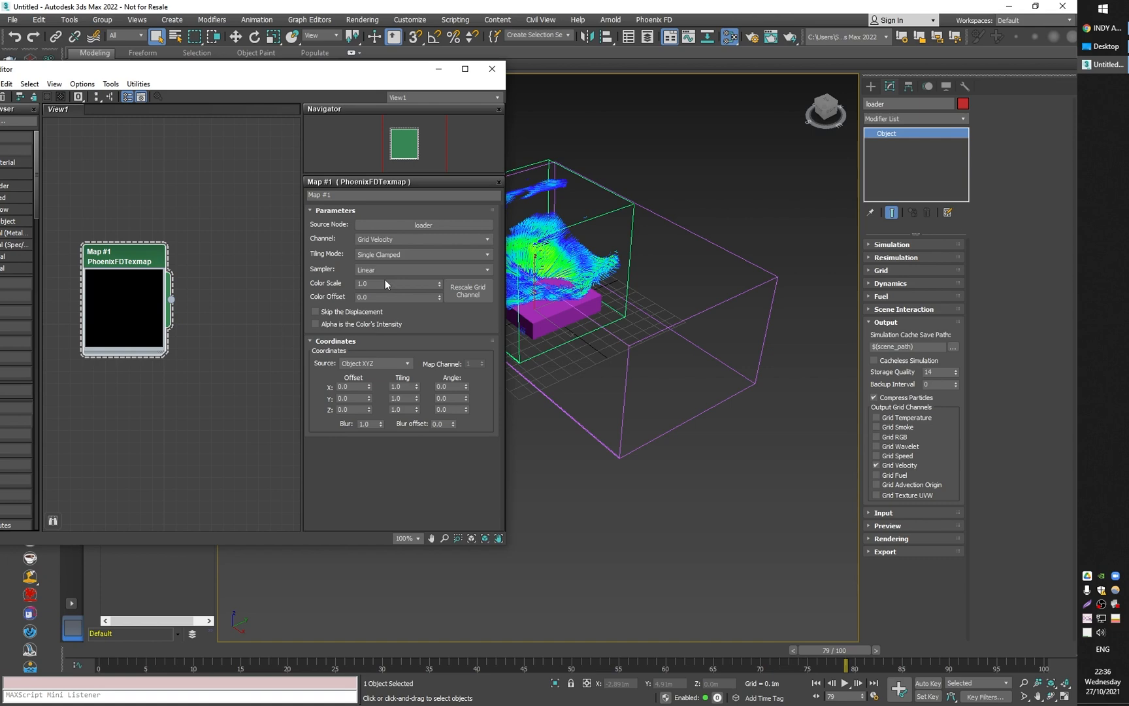
mouse_move(491, 69)
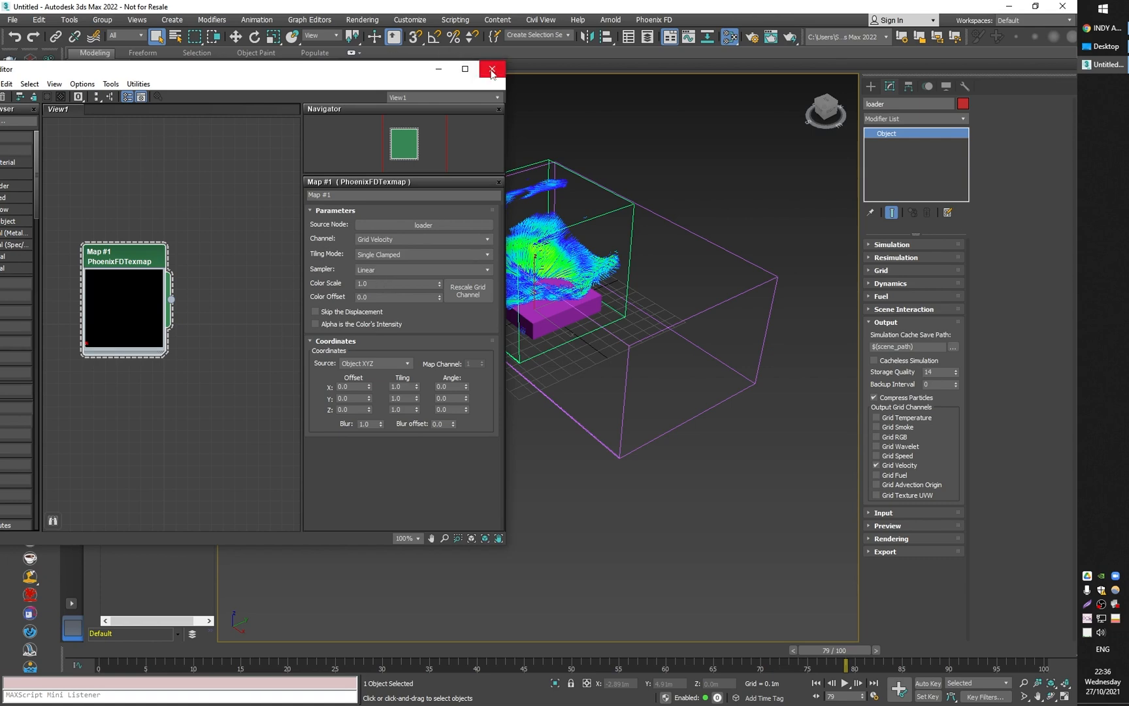
click(490, 69)
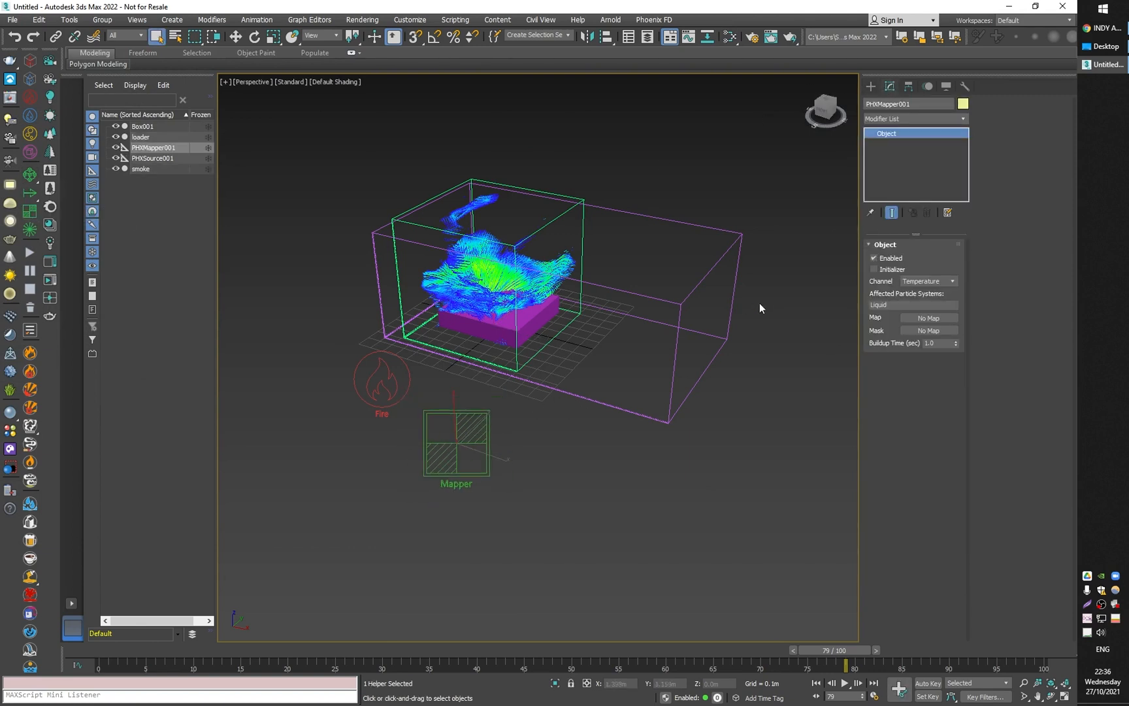
mouse_move(856, 349)
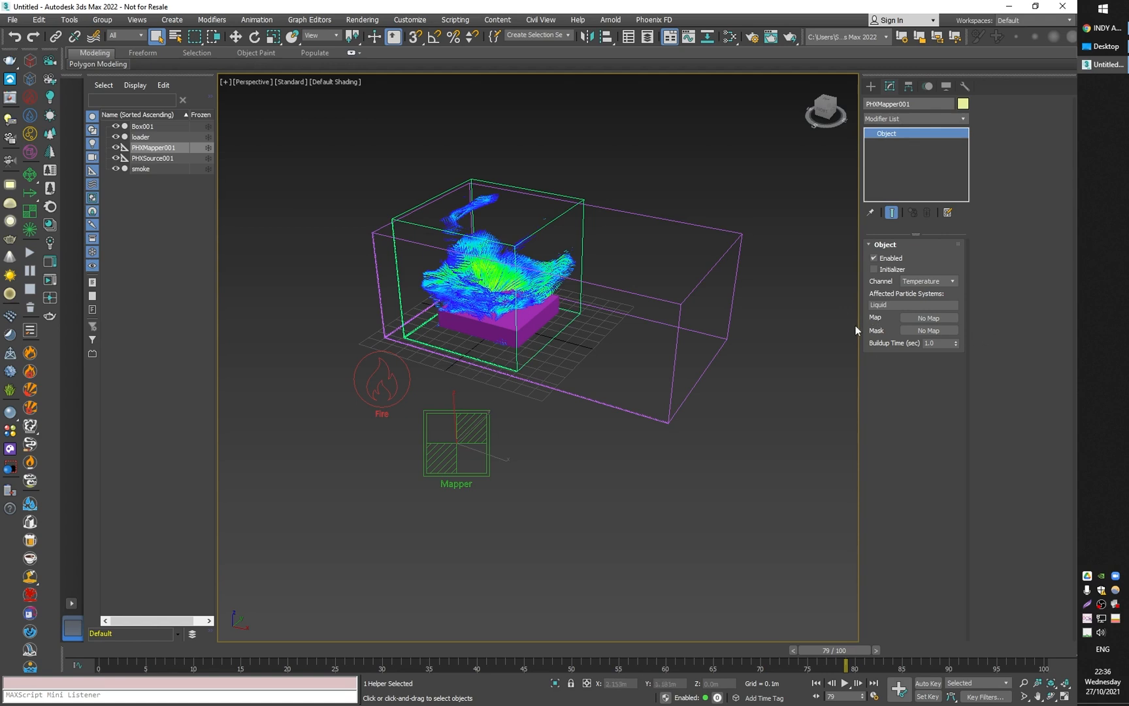
mouse_move(898, 320)
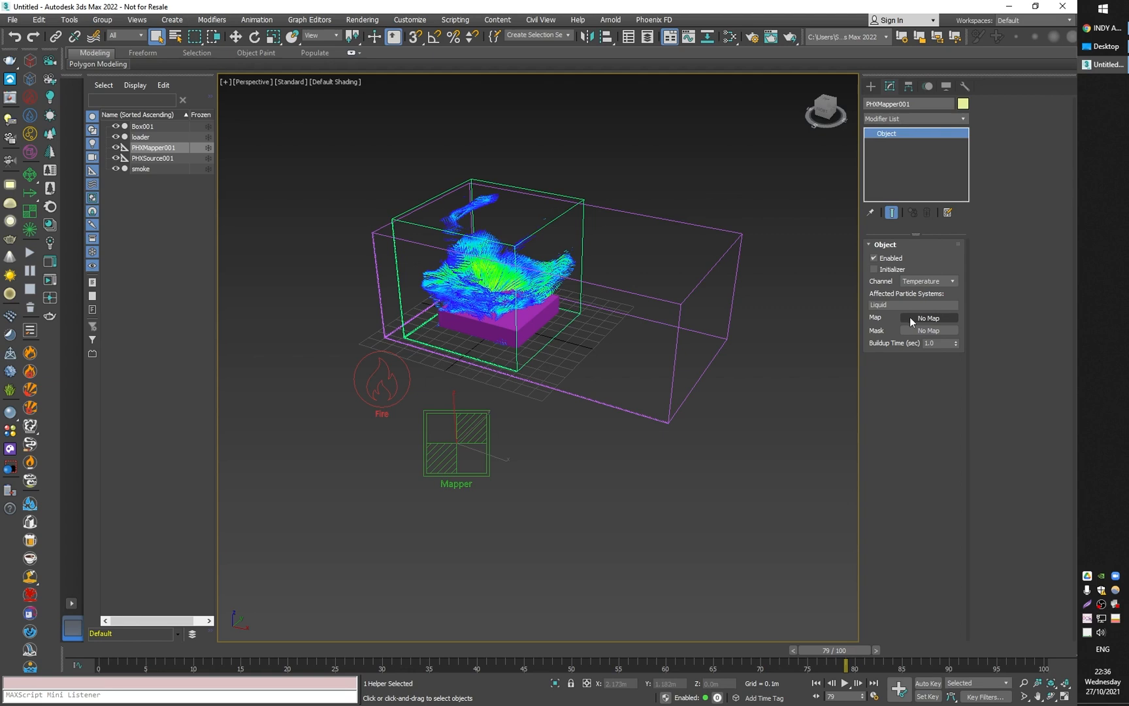
mouse_move(941, 322)
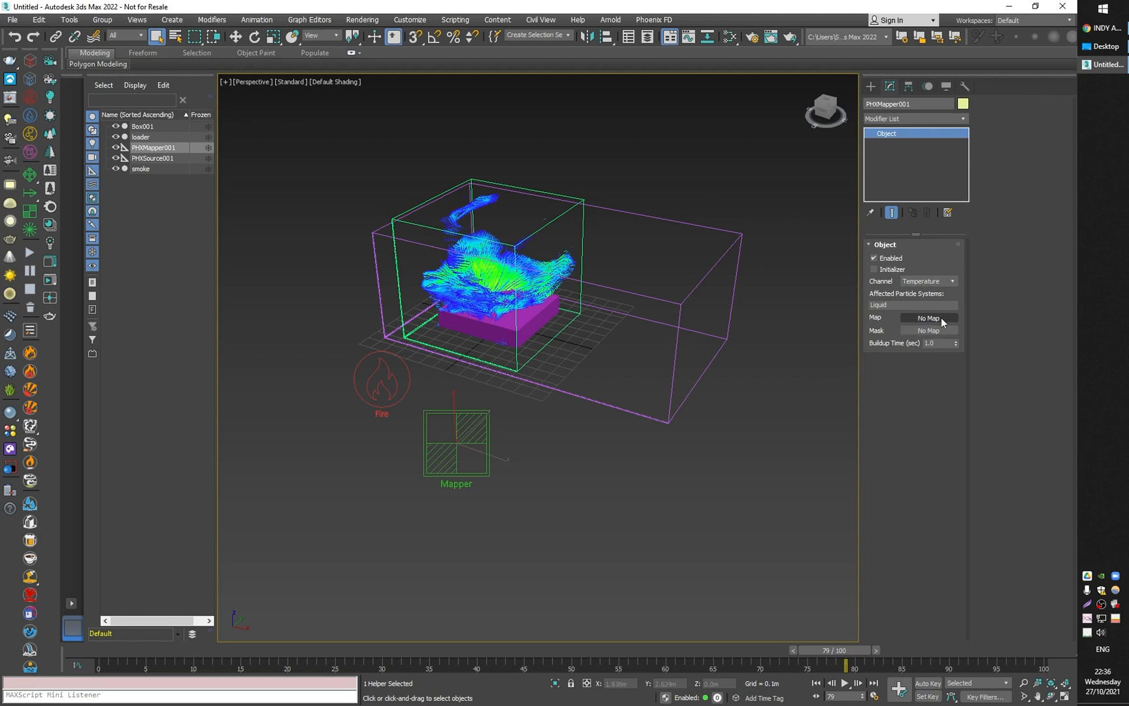
Switch PHXMapper001 to the Velocity channel and wire Map #1 PhoenixFDTexmap into its Map slot
click(954, 281)
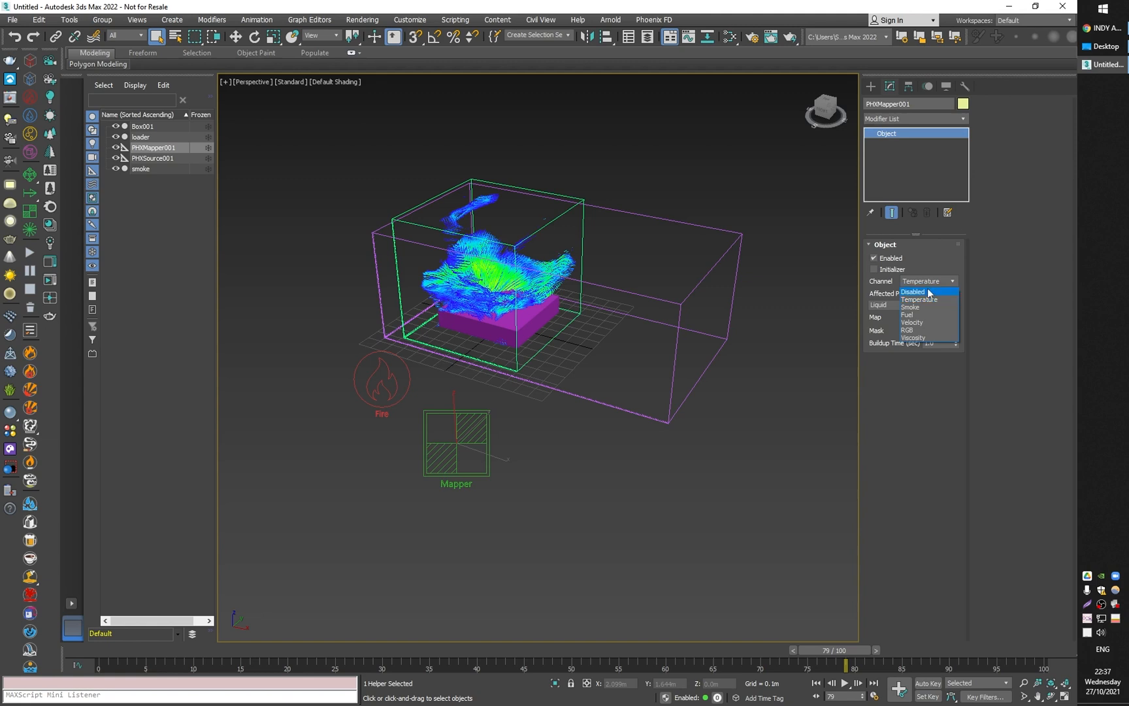
mouse_move(948, 314)
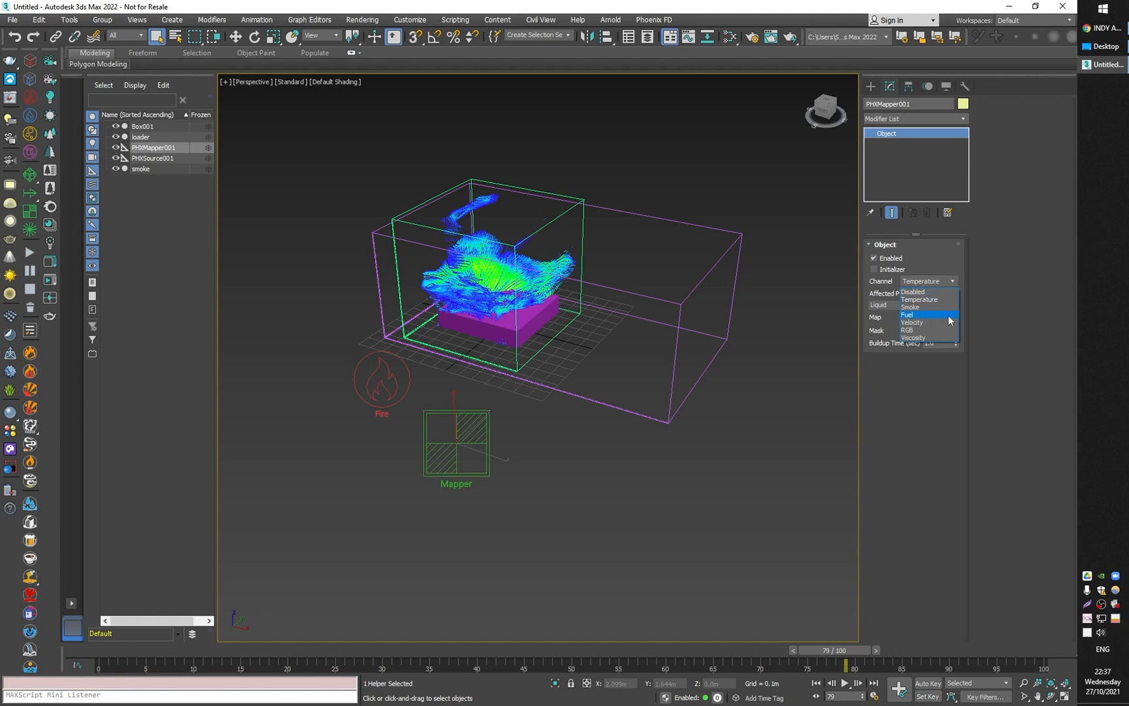
mouse_move(918, 307)
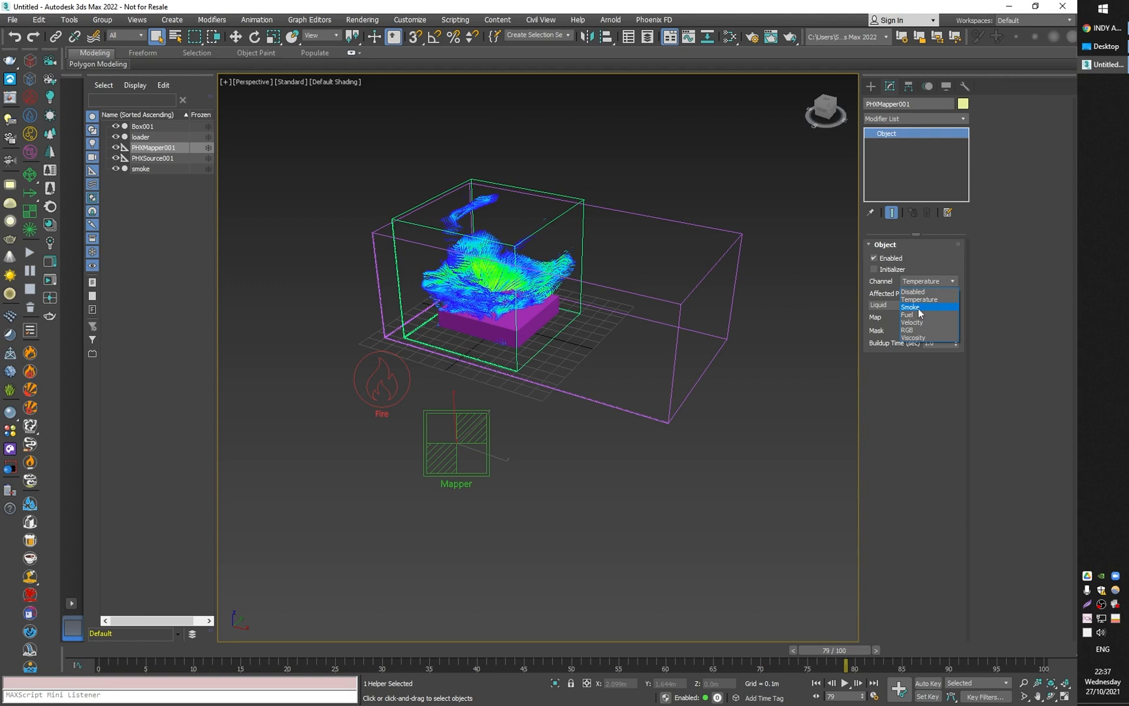
mouse_move(944, 318)
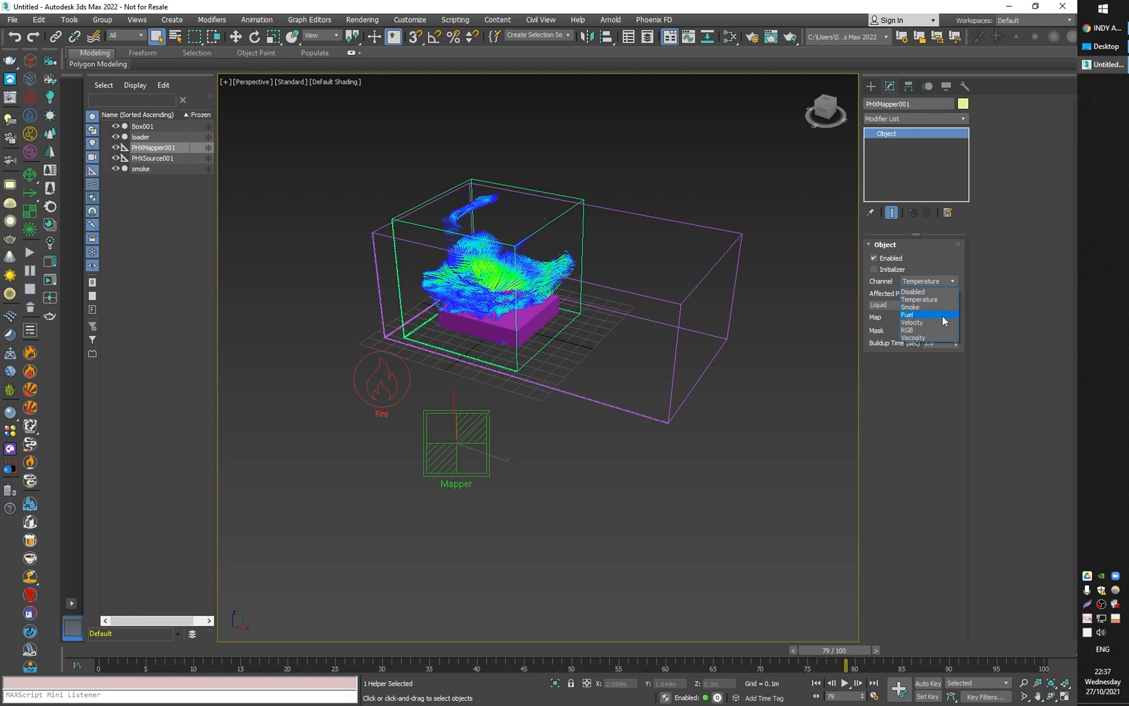
mouse_move(918, 325)
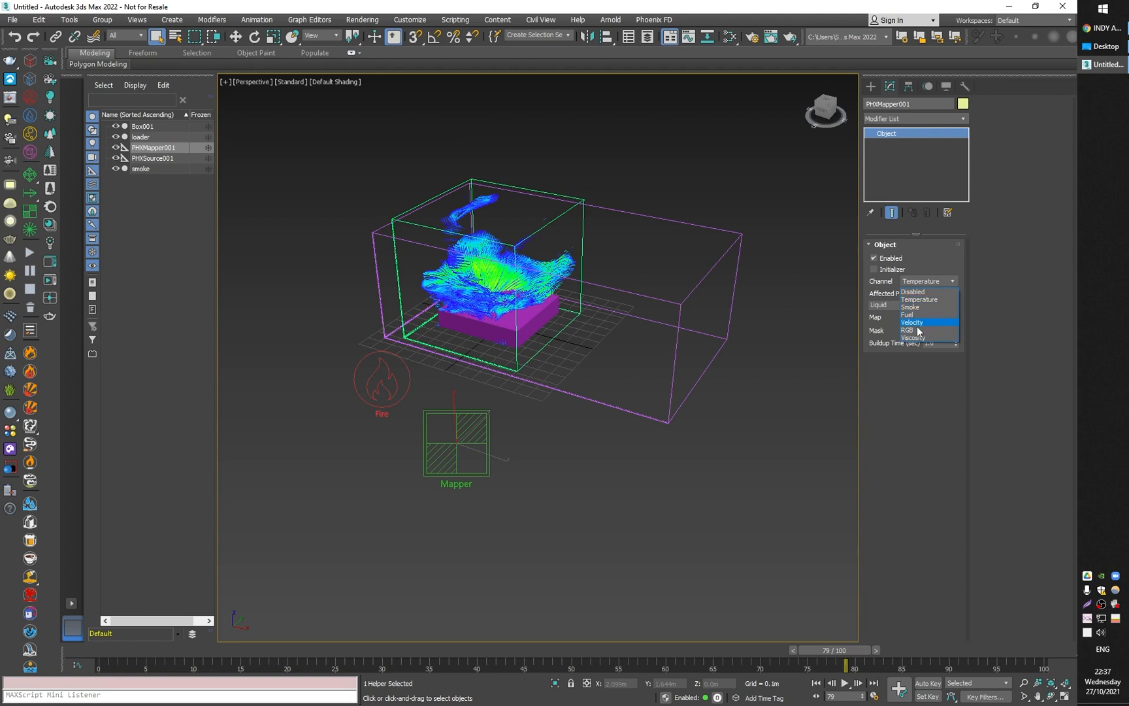
mouse_move(924, 325)
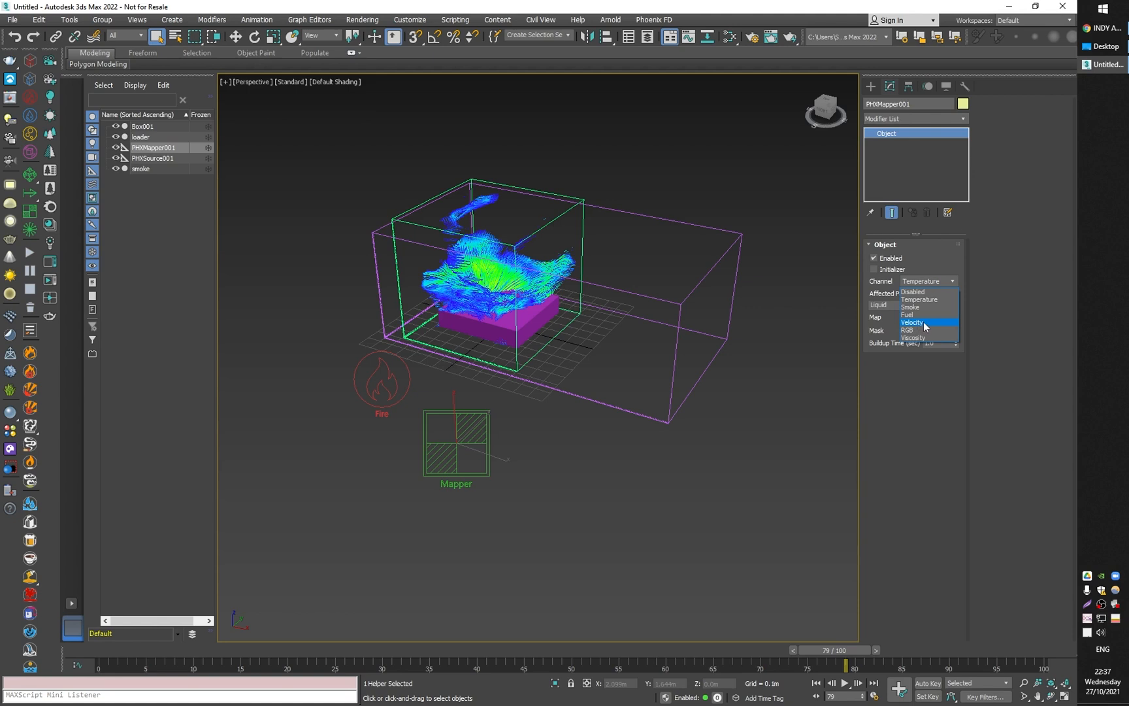
click(912, 321)
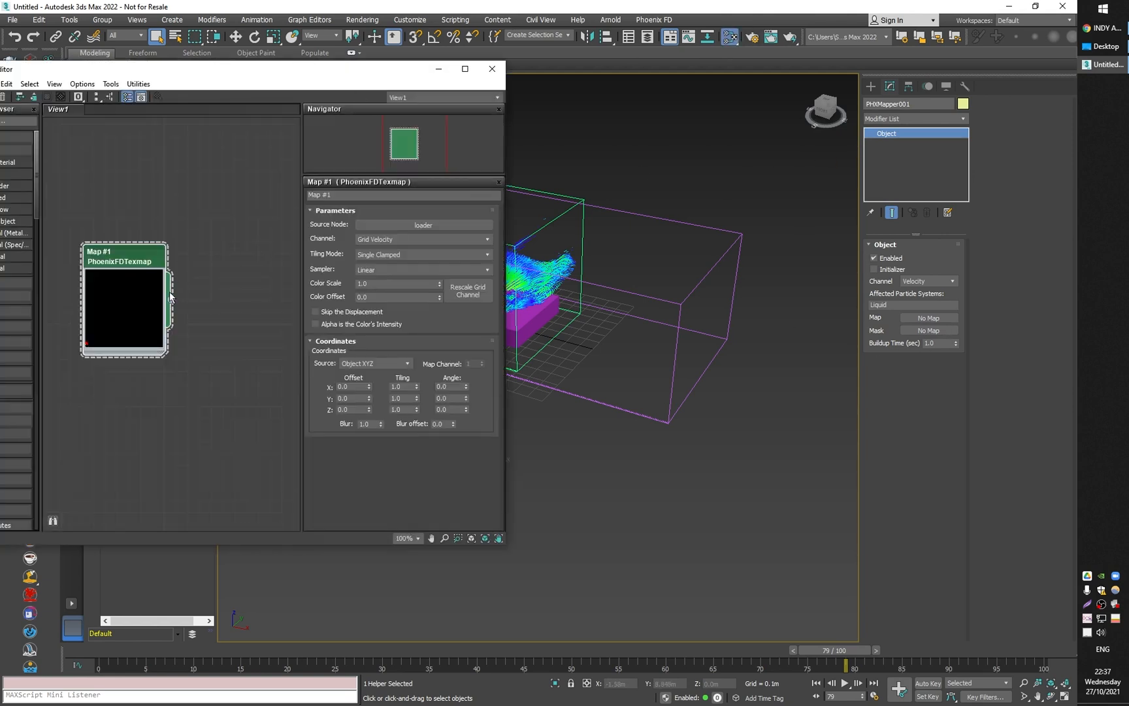
drag(171, 298, 929, 317)
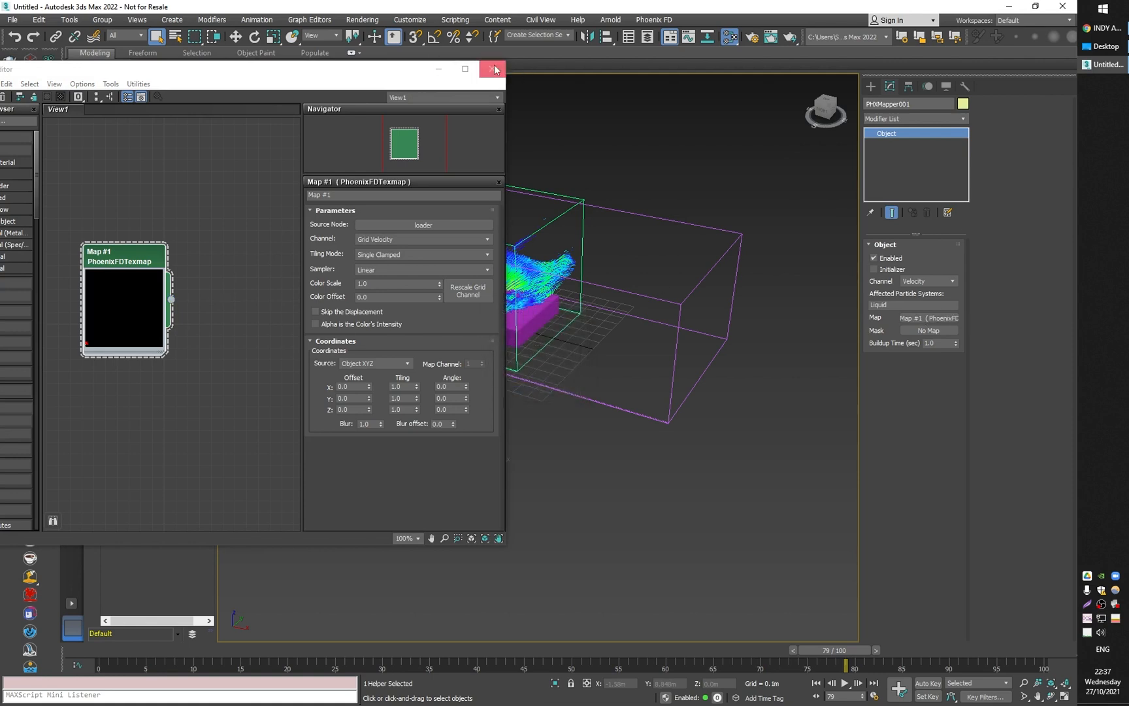
click(493, 69)
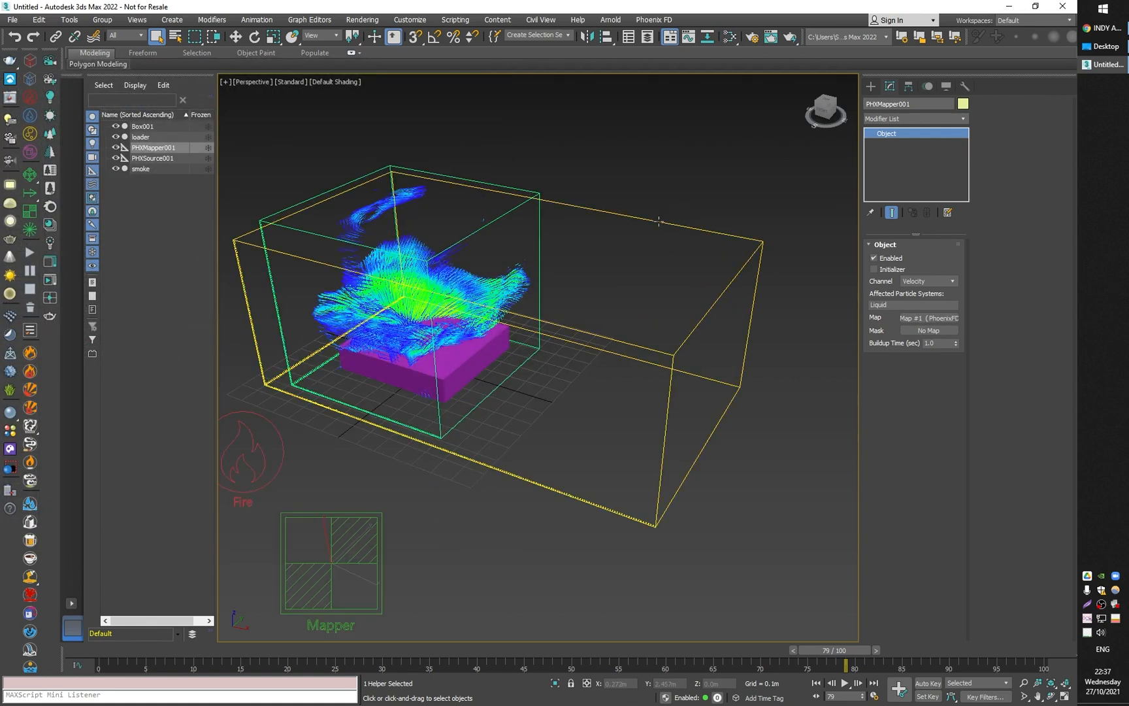
Select the smoke simulator and start simulating, reaching about frame 62 of 101
click(140, 169)
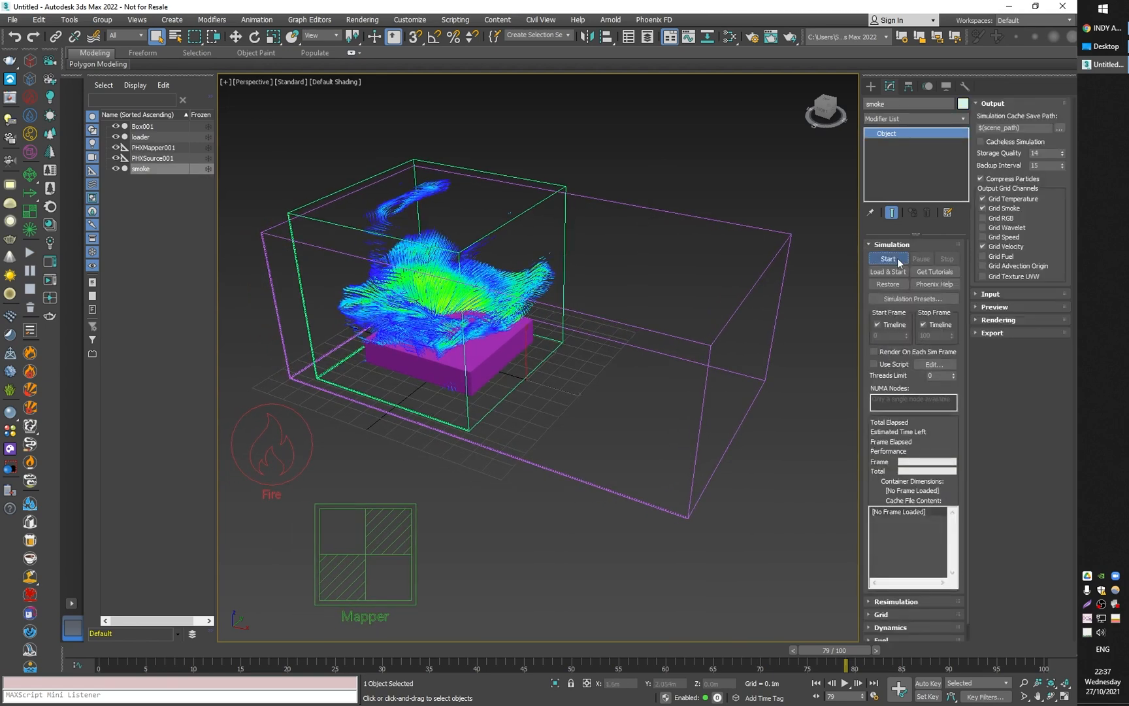
click(887, 259)
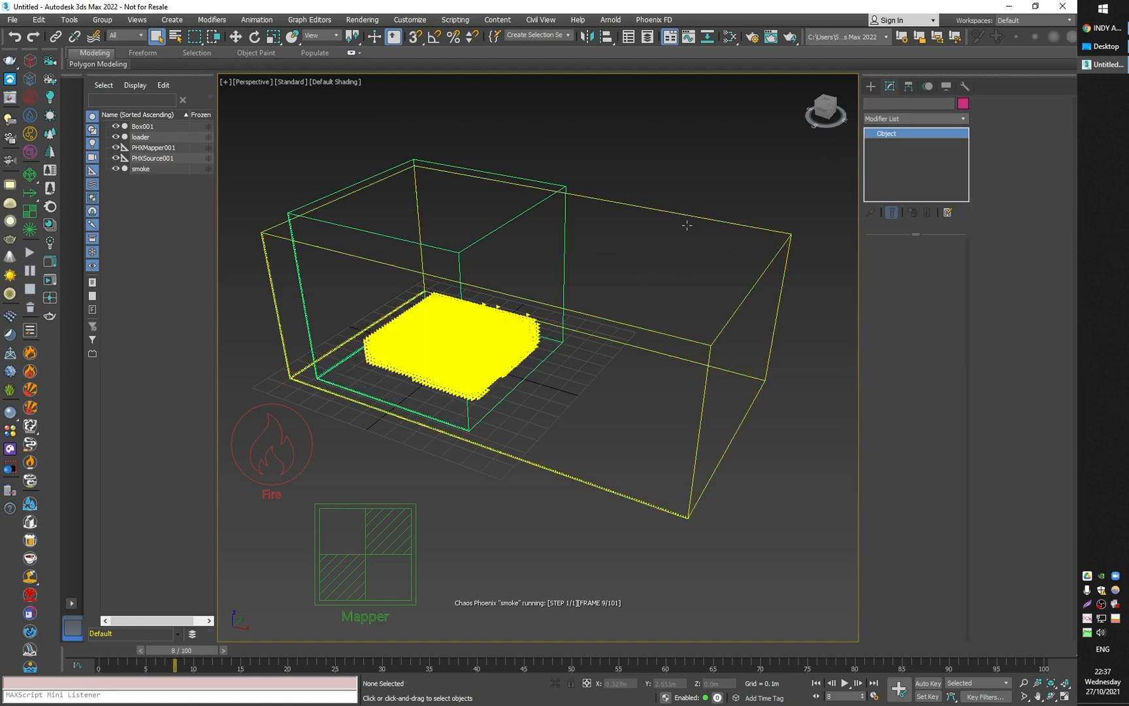
click(140, 169)
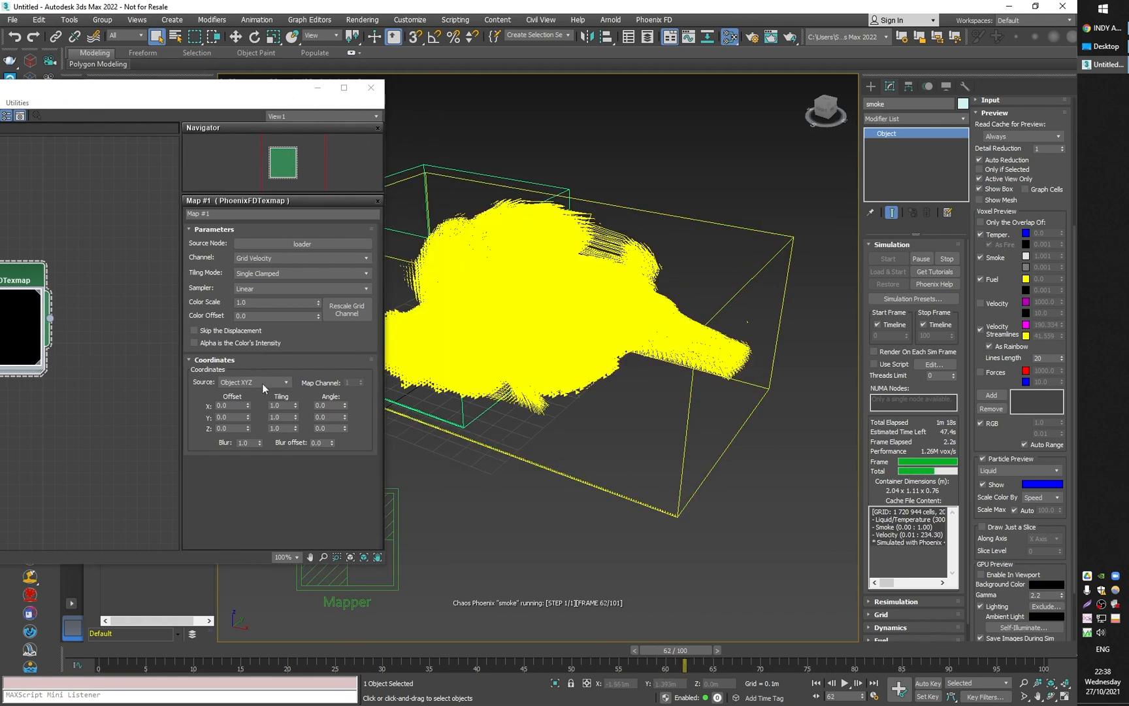
Stop the running smoke simulation near frame 65
click(283, 382)
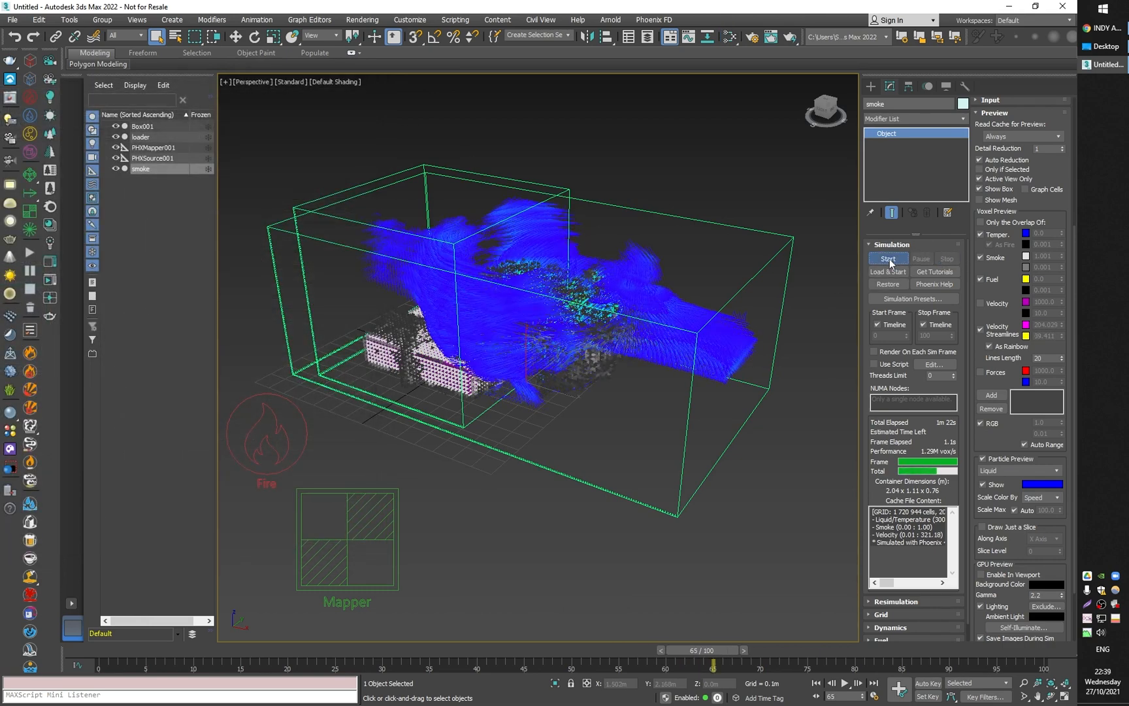
Re-simulate the smoke from frame 1, progressing to about frame 76
click(888, 258)
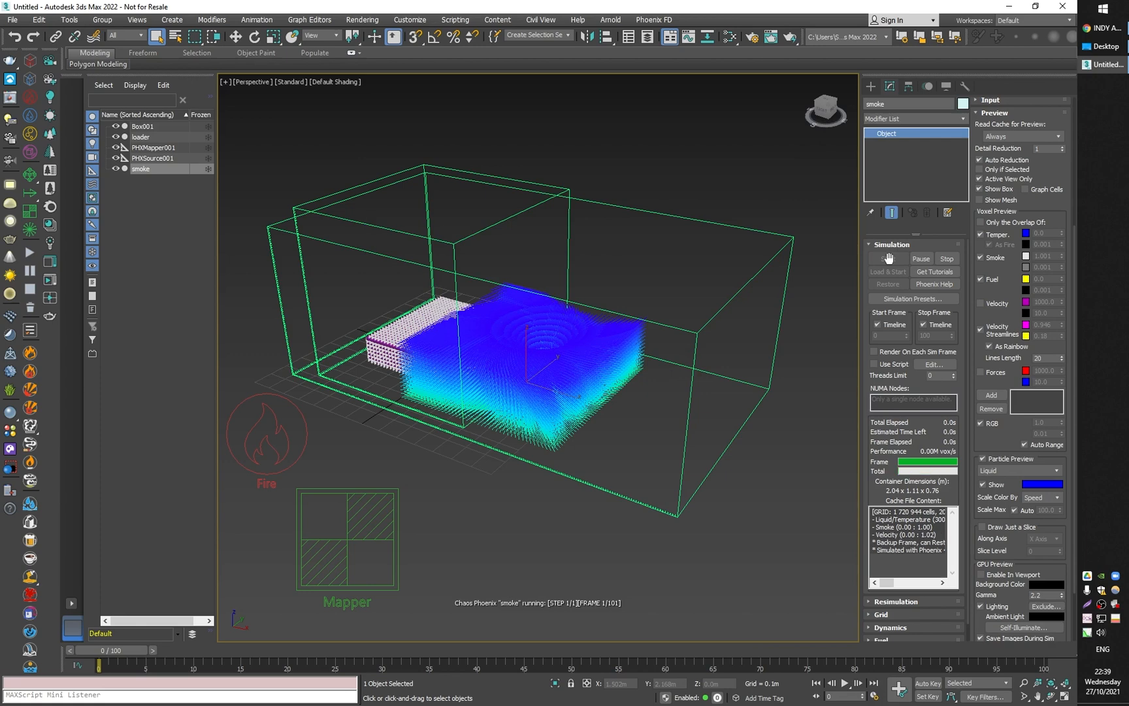
click(888, 258)
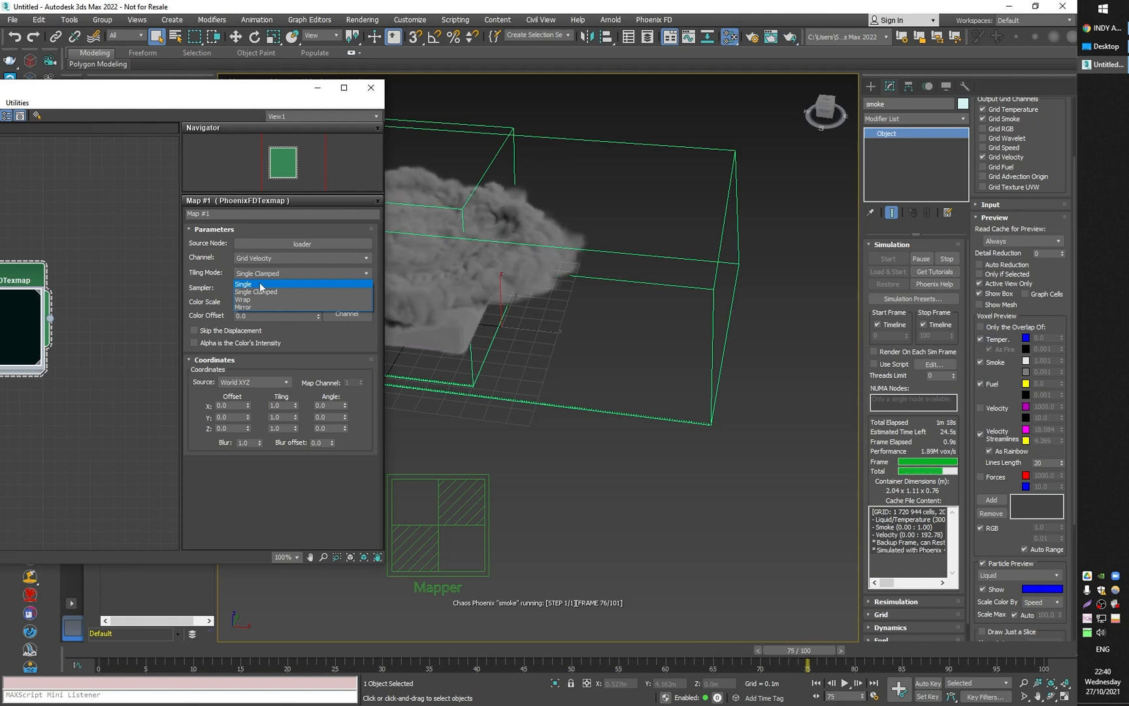
Set Map #1 tiling mode to Single and close the Slate Material Editor
click(243, 283)
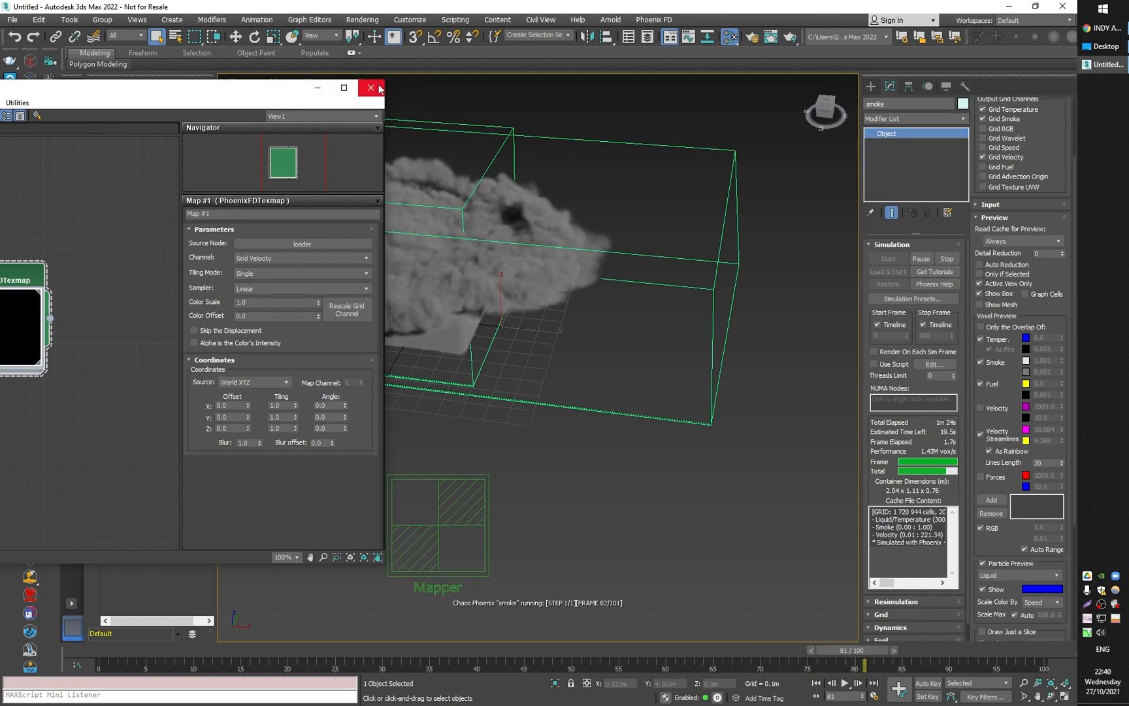
click(371, 88)
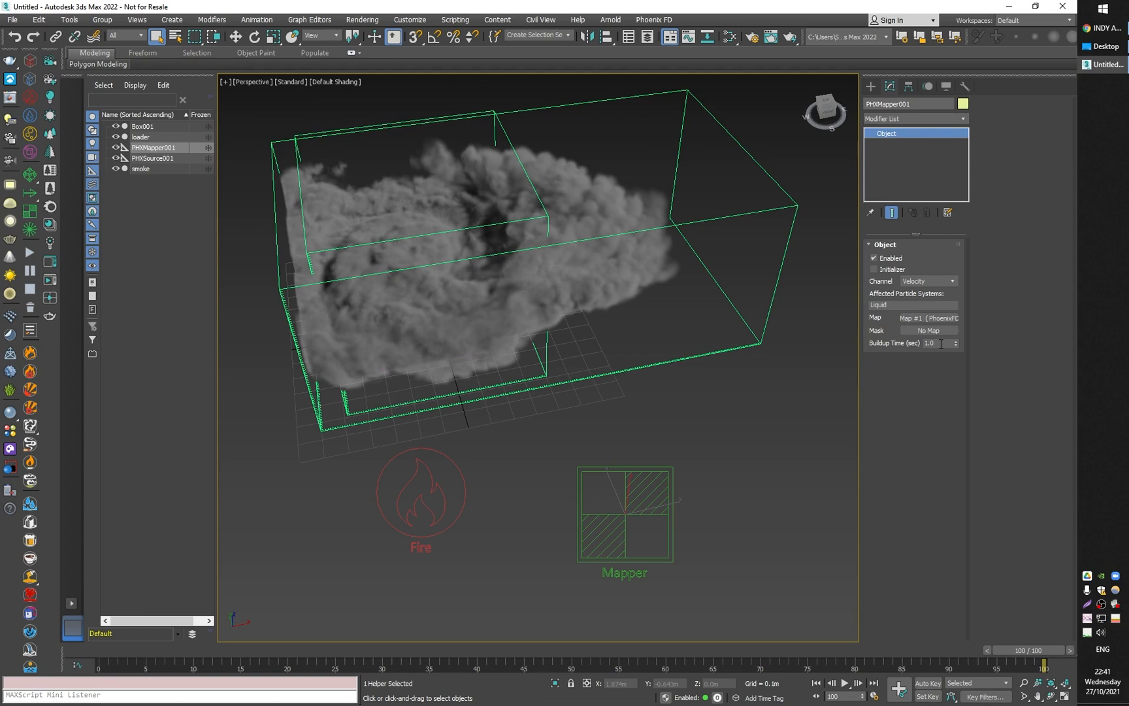
mouse_move(877, 321)
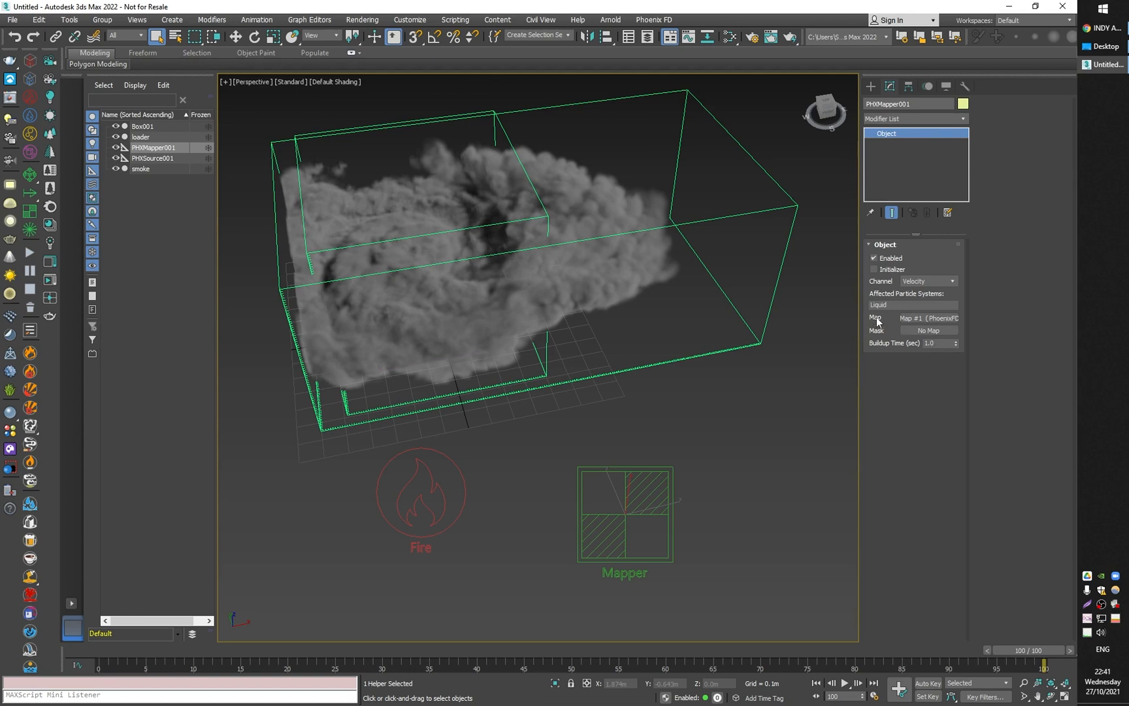
mouse_move(895, 325)
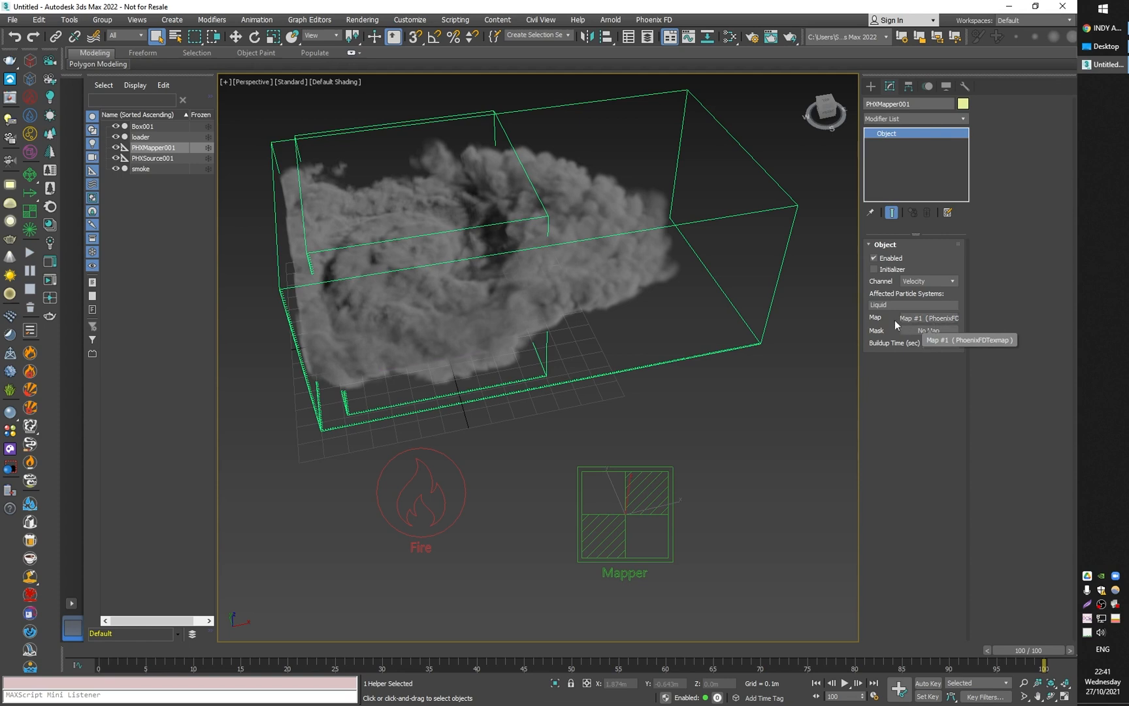
mouse_move(914, 322)
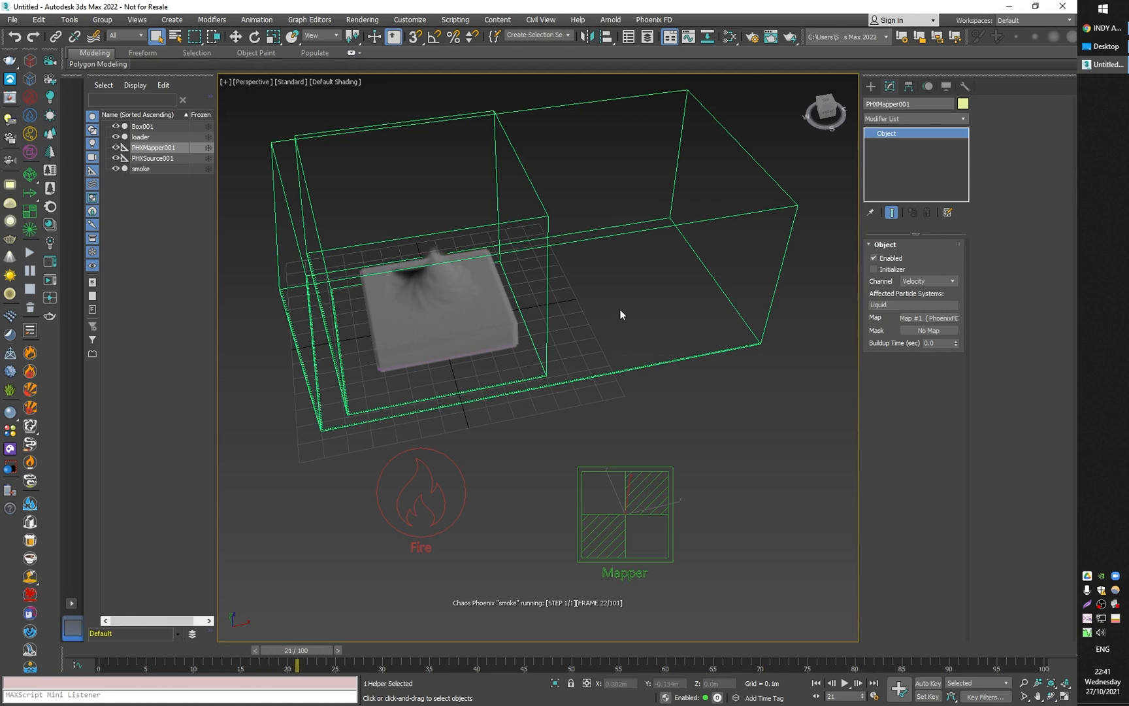
Scrub the smoke cache to frame 95, then back to frame 46, to inspect the swirl
click(847, 683)
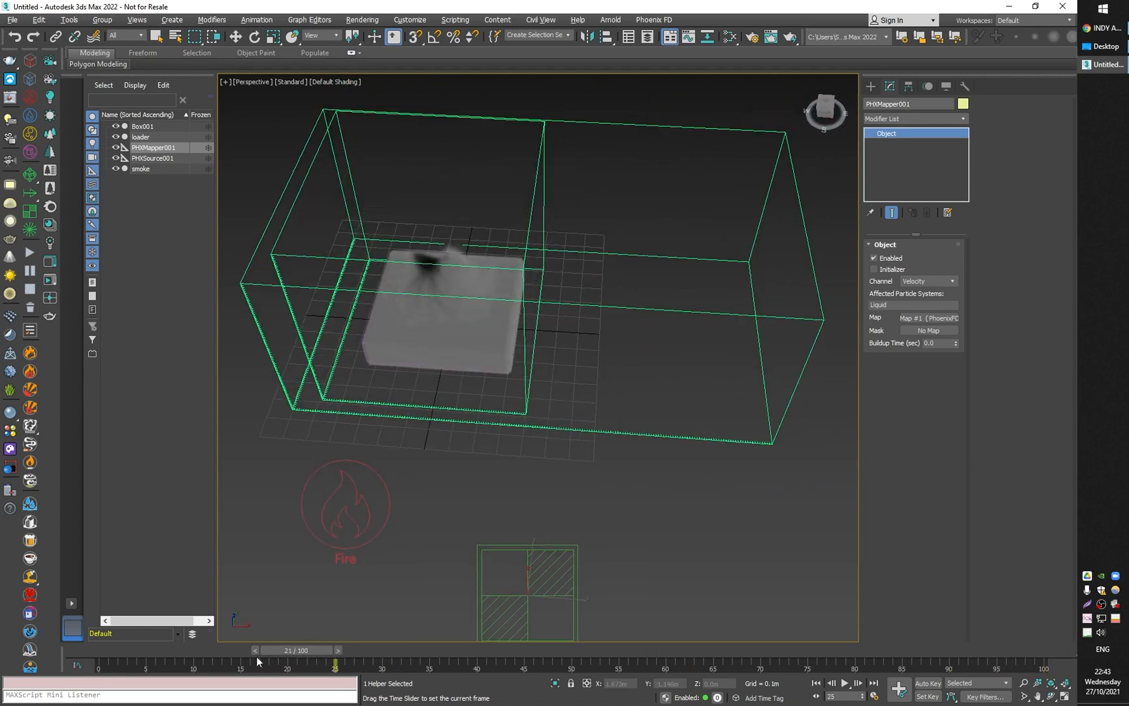
drag(335, 662, 615, 649)
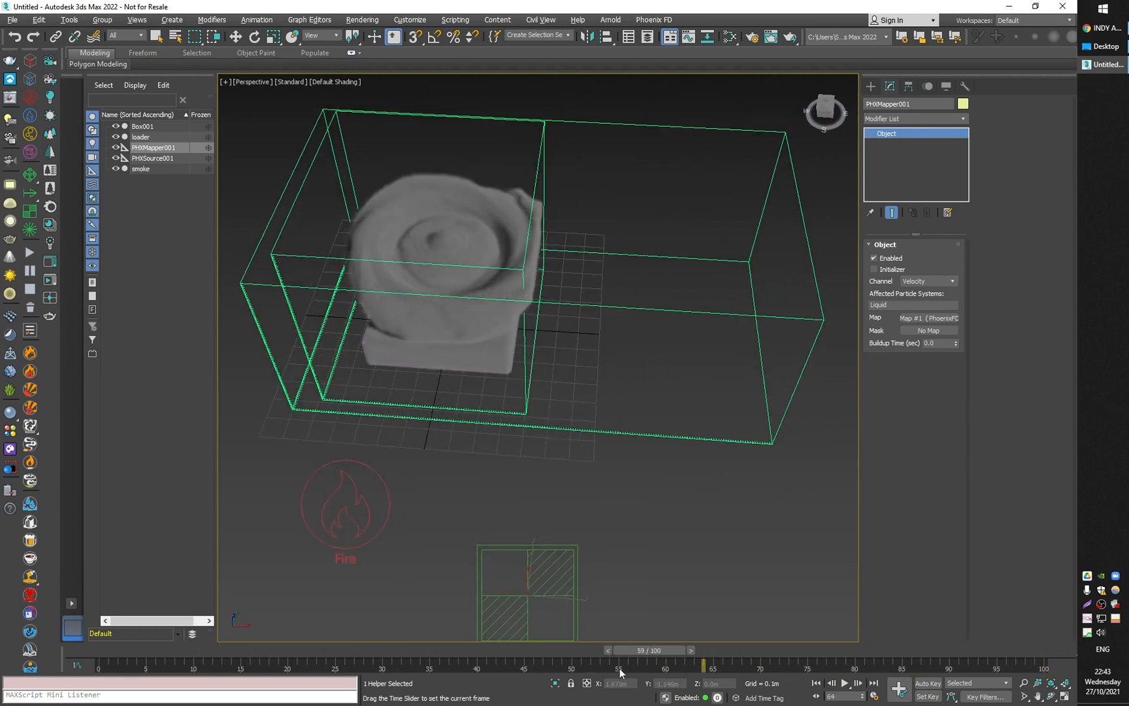
drag(622, 663, 977, 664)
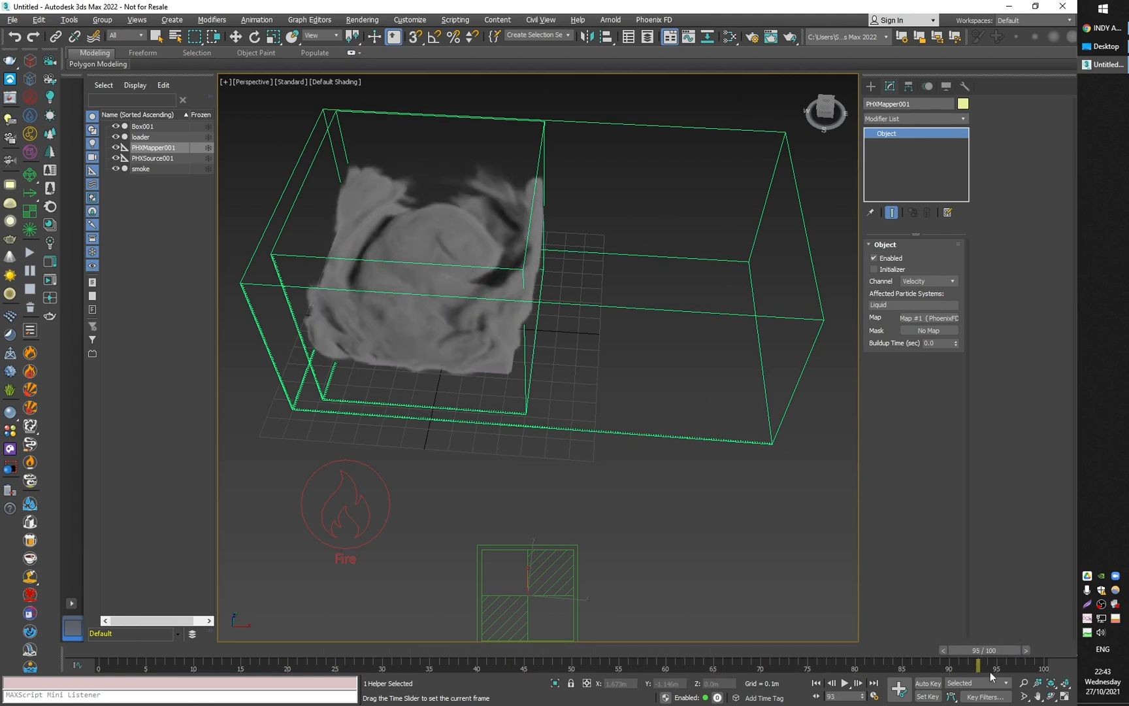
drag(979, 665, 501, 665)
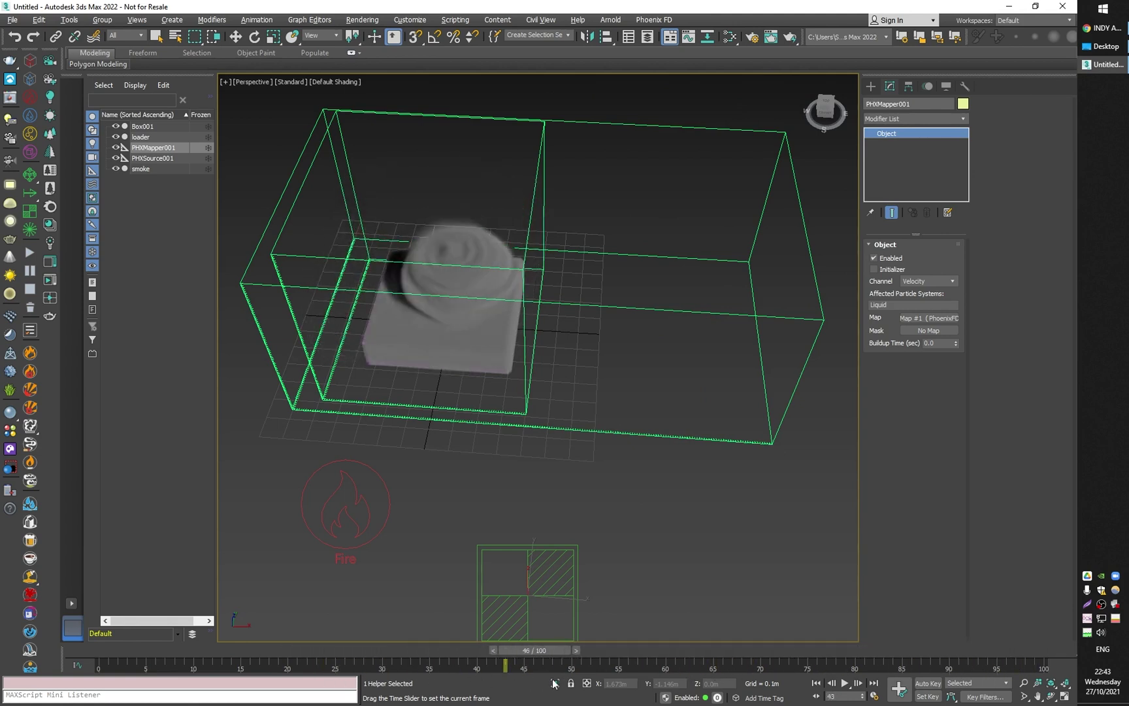